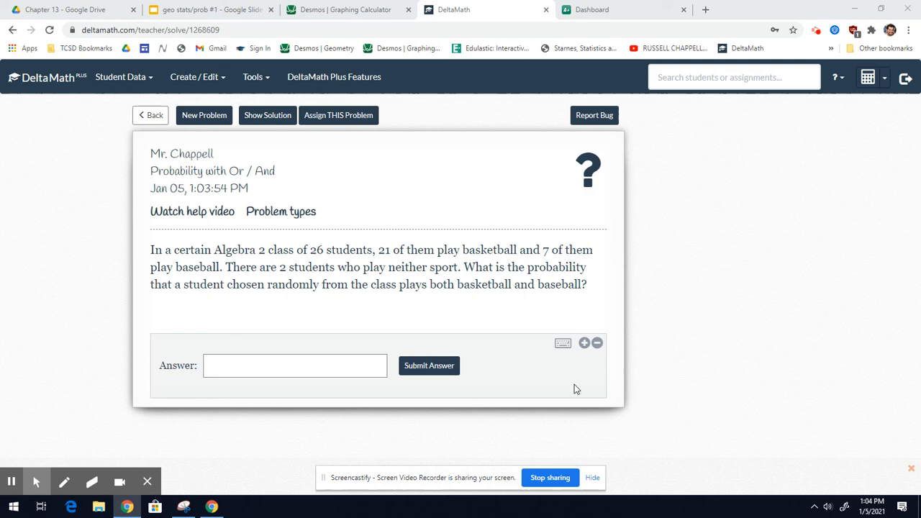
Step: Start the pen tool and write the Basketball heading beside the problem
{"action": "left_click", "coordinate": [119, 481]}
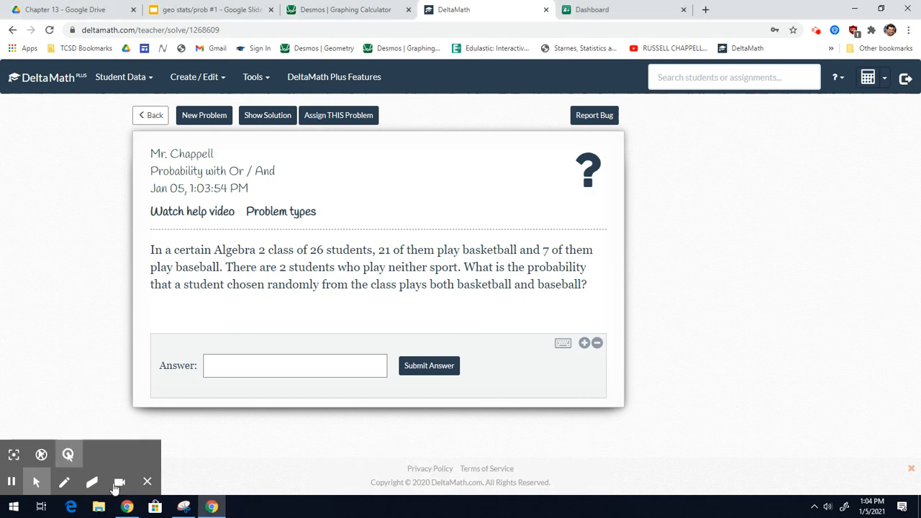
{"action": "left_click", "coordinate": [63, 481]}
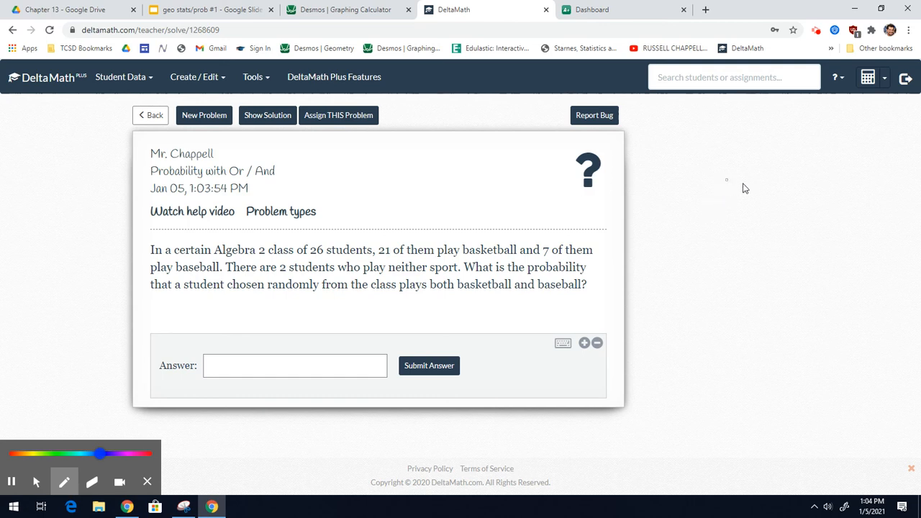
{"action": "left_click_drag", "start_coordinate": [734, 190], "coordinate": [766, 194]}
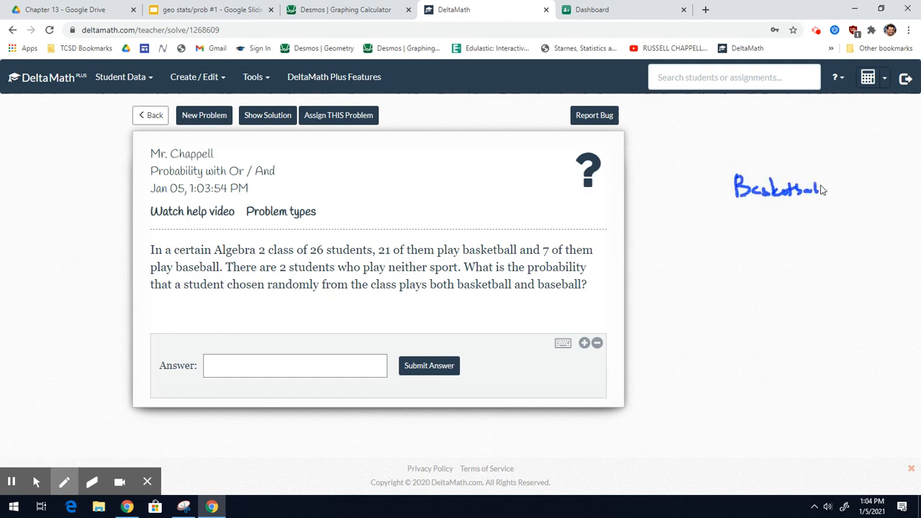
Step: Label Baseball down the side, add Yes, No, T headings and draw the table grid
{"action": "left_click_drag", "start_coordinate": [647, 277], "coordinate": [662, 260]}
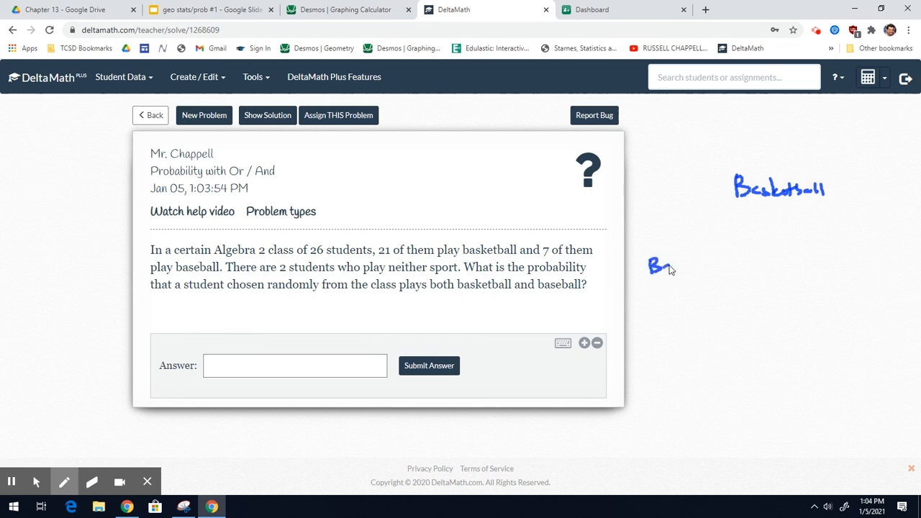
{"action": "left_click_drag", "start_coordinate": [651, 266], "coordinate": [709, 262]}
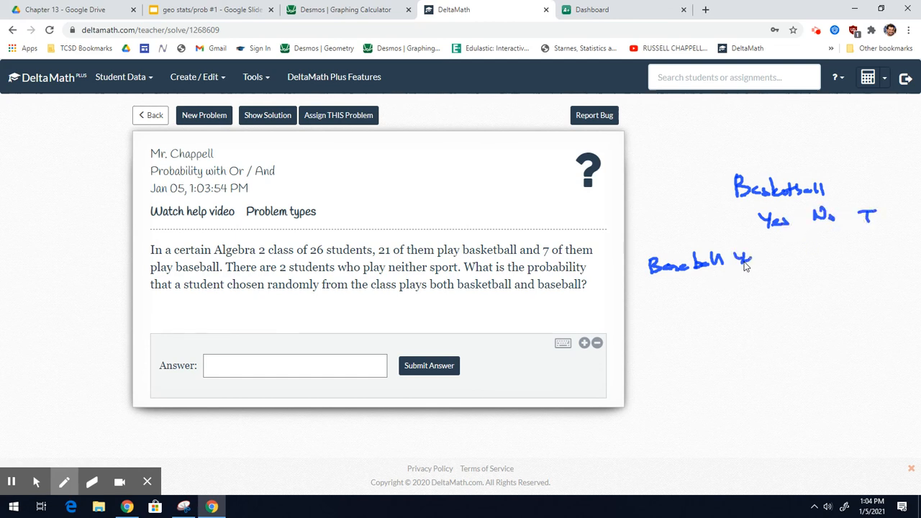
{"action": "left_click_drag", "start_coordinate": [734, 259], "coordinate": [760, 309]}
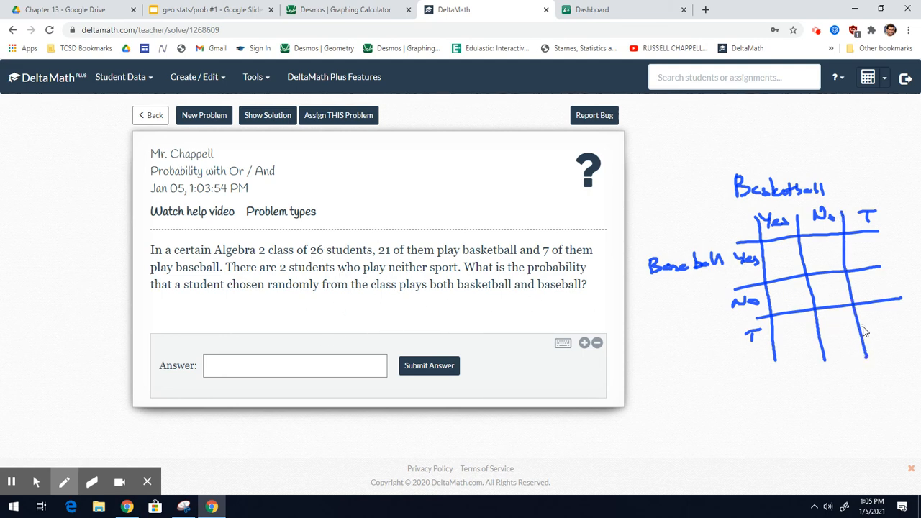
Step: Write the grand total 26, baseball total 7, circled 2, and remaining counts 4, 3, 17, 19, 5
{"action": "left_click_drag", "start_coordinate": [864, 317], "coordinate": [895, 331]}
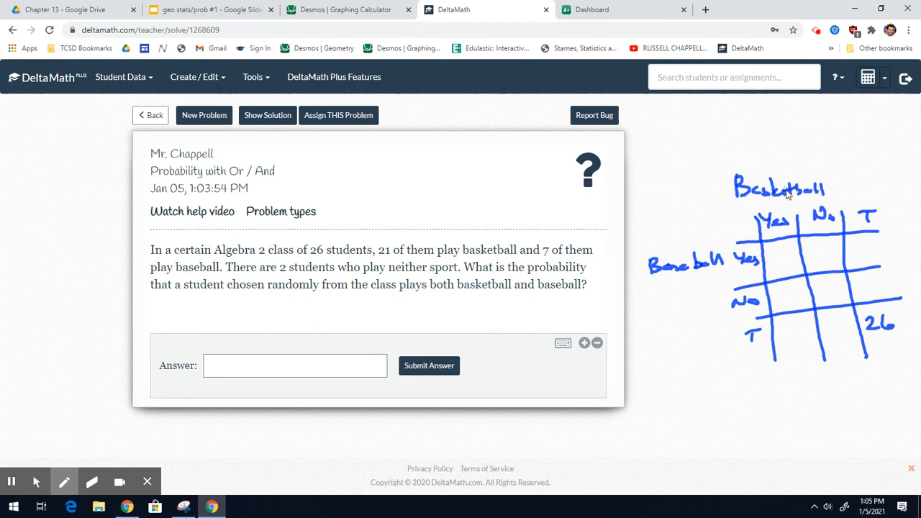
{"action": "mouse_move", "coordinate": [789, 343]}
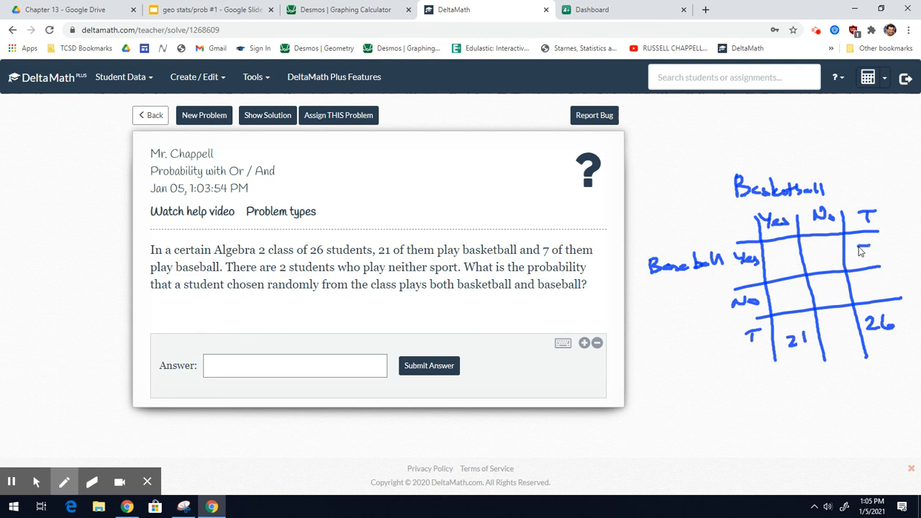
{"action": "left_click_drag", "start_coordinate": [864, 242], "coordinate": [869, 262]}
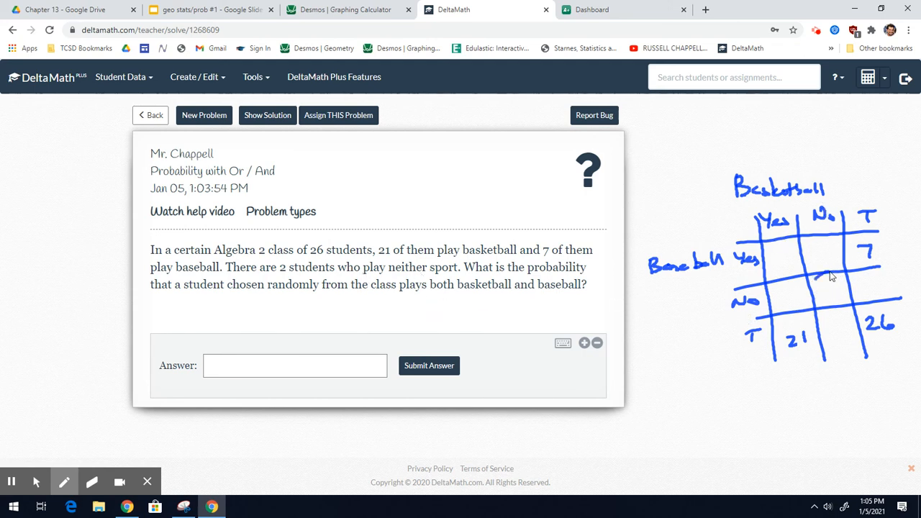
{"action": "left_click_drag", "start_coordinate": [823, 277], "coordinate": [842, 295]}
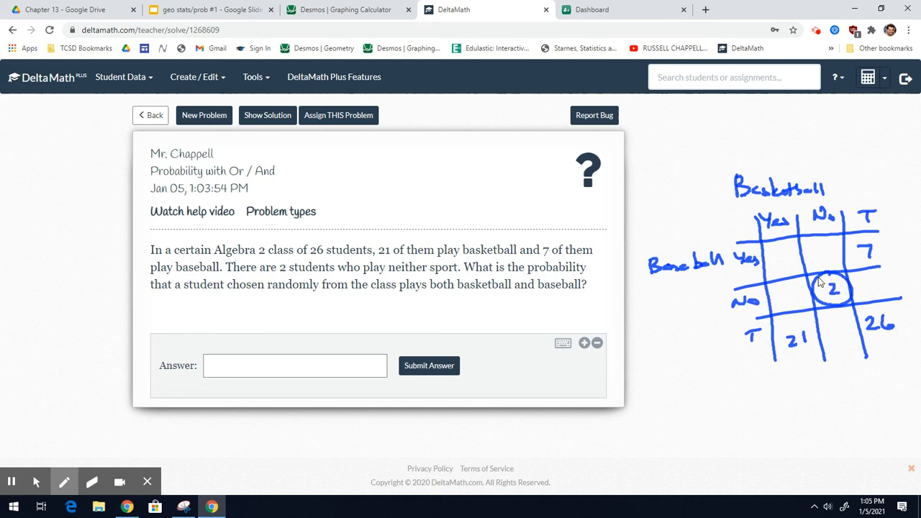
{"action": "mouse_move", "coordinate": [556, 303]}
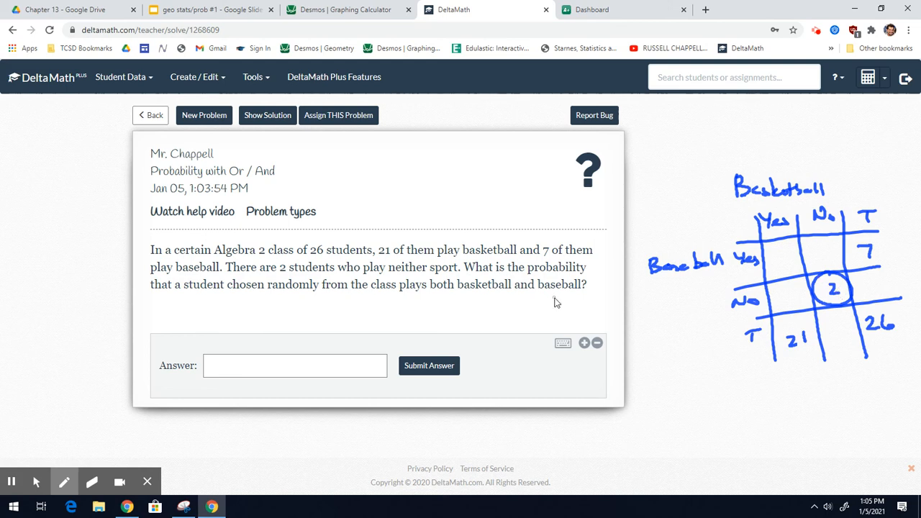
{"action": "mouse_move", "coordinate": [742, 308]}
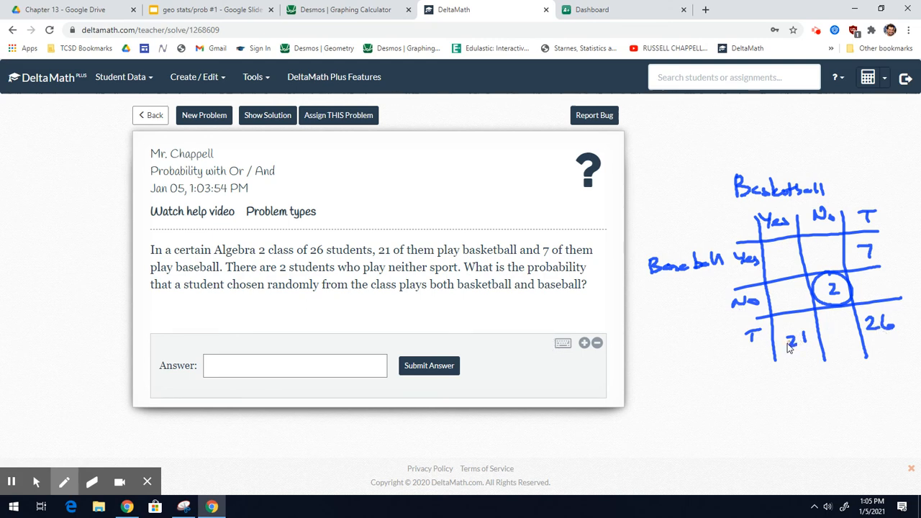
{"action": "left_click_drag", "start_coordinate": [835, 334], "coordinate": [842, 353]}
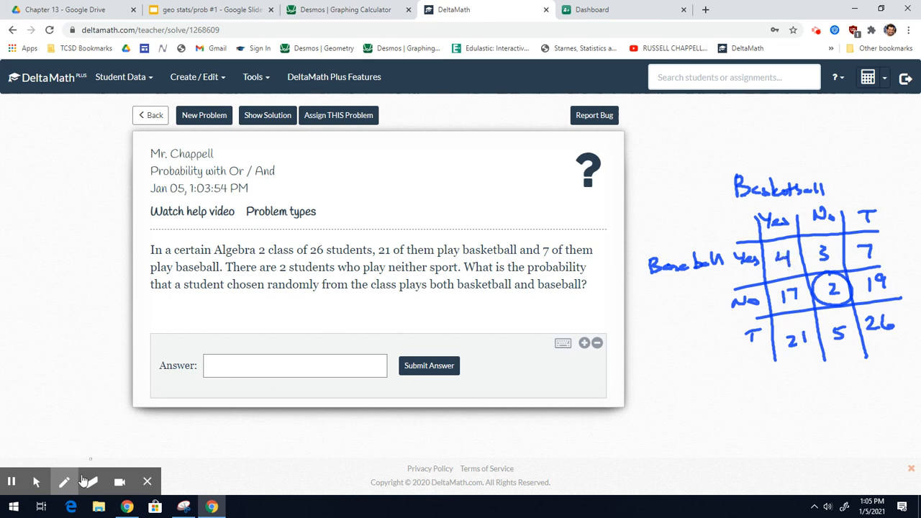
Step: In red ink, write the probability of both sports as 4/26 = 2/13
{"action": "left_click", "coordinate": [63, 481]}
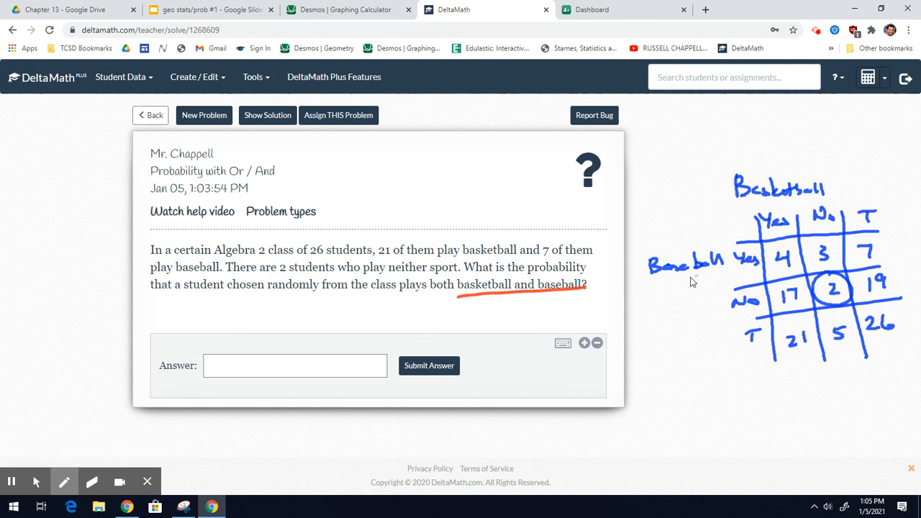
{"action": "mouse_move", "coordinate": [756, 261]}
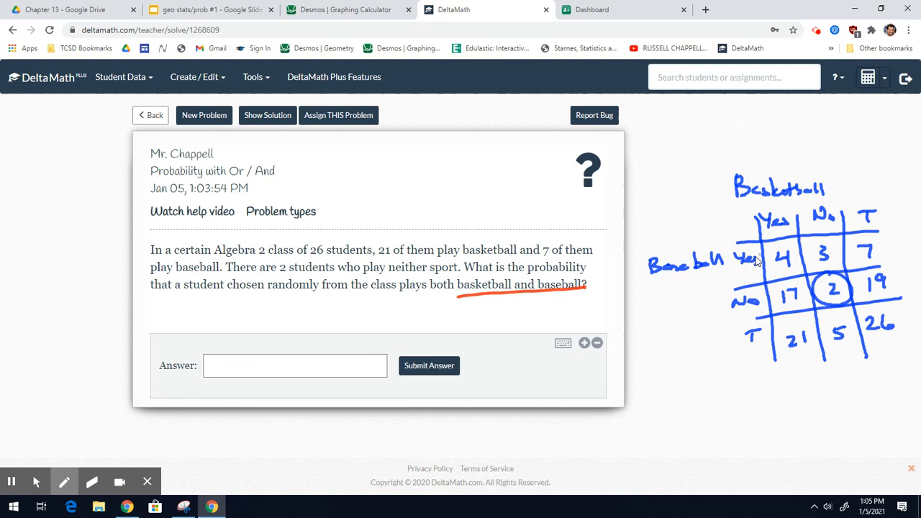
{"action": "mouse_move", "coordinate": [786, 250]}
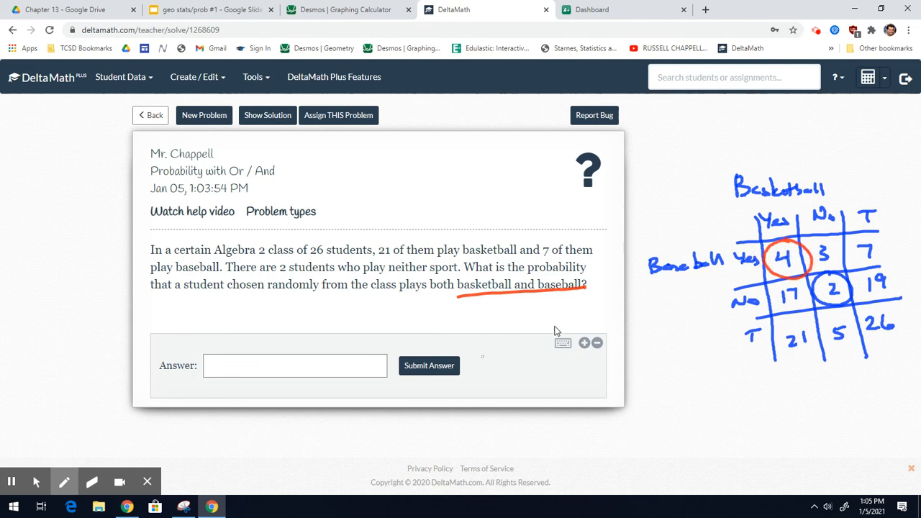
{"action": "left_click_drag", "start_coordinate": [648, 346], "coordinate": [650, 386]}
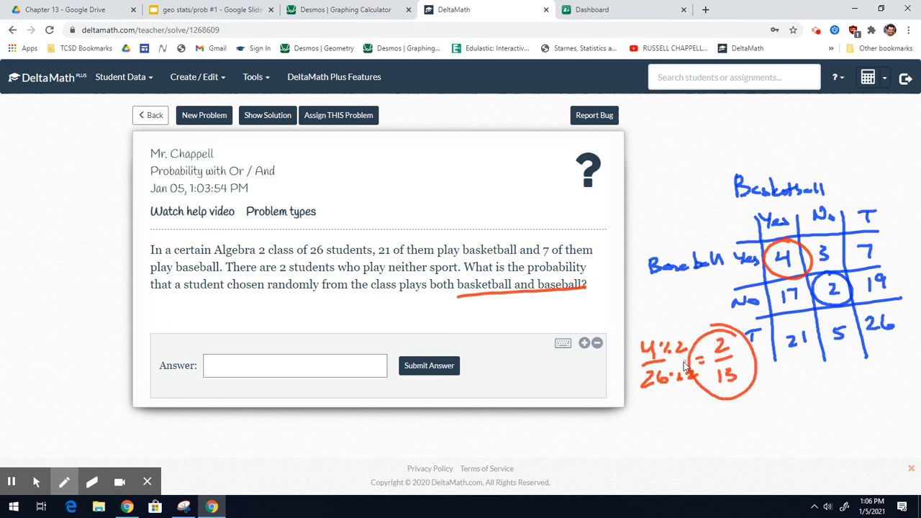
{"action": "mouse_move", "coordinate": [516, 309]}
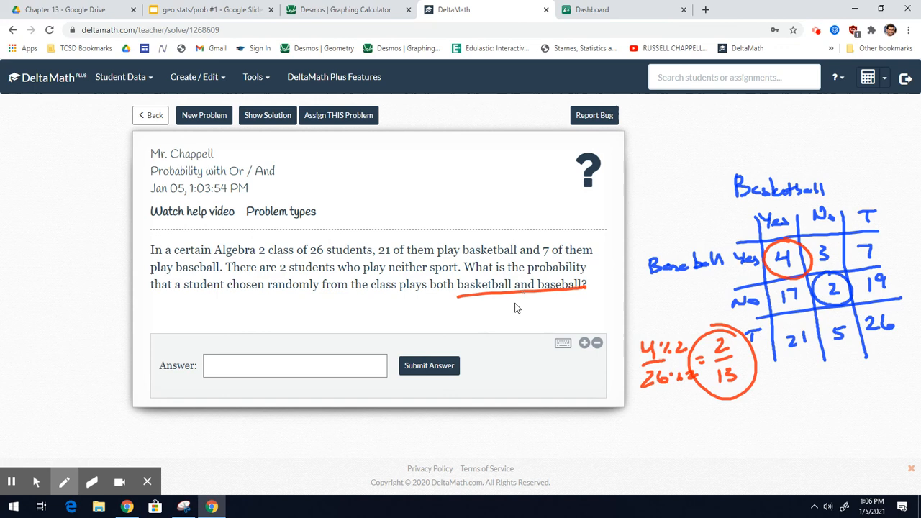
Step: Mark the underlined phrase, trace the Yes basketball column and write 21 + 7 below the table
{"action": "left_click_drag", "start_coordinate": [520, 320], "coordinate": [531, 311]}
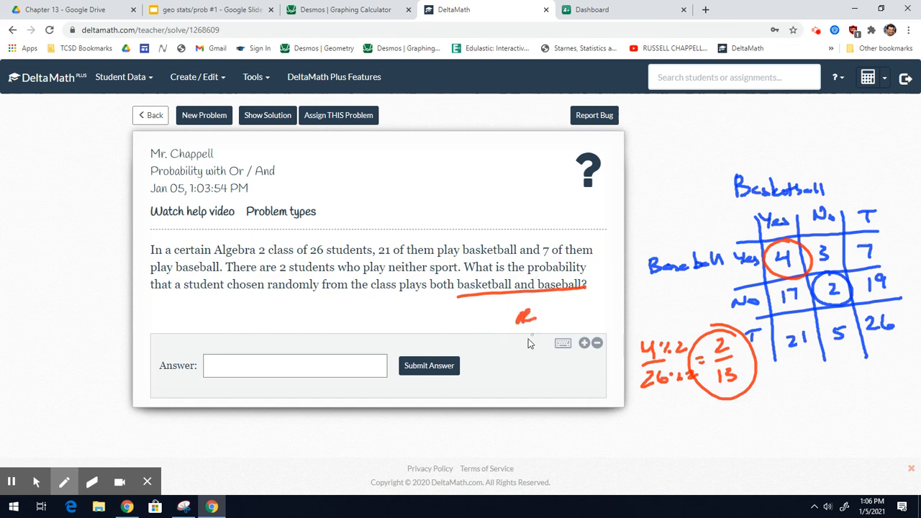
{"action": "mouse_move", "coordinate": [791, 271]}
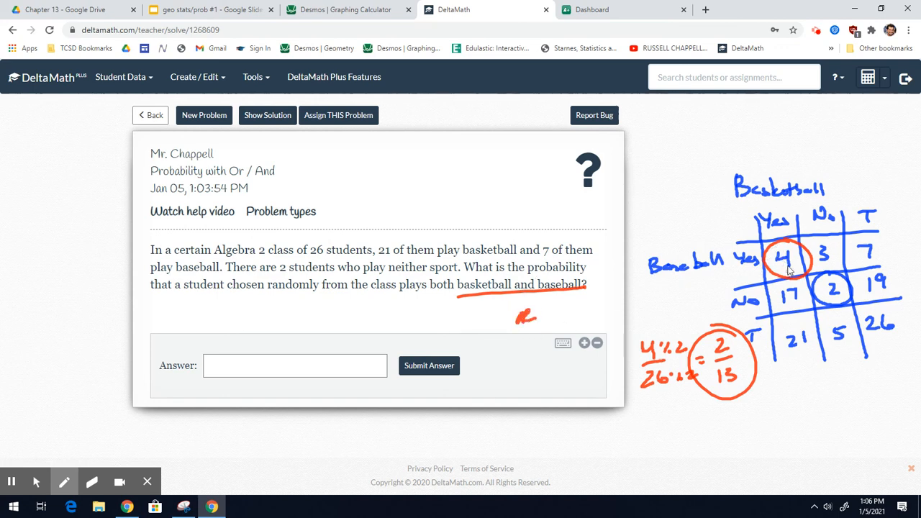
{"action": "left_click_drag", "start_coordinate": [789, 259], "coordinate": [789, 324]}
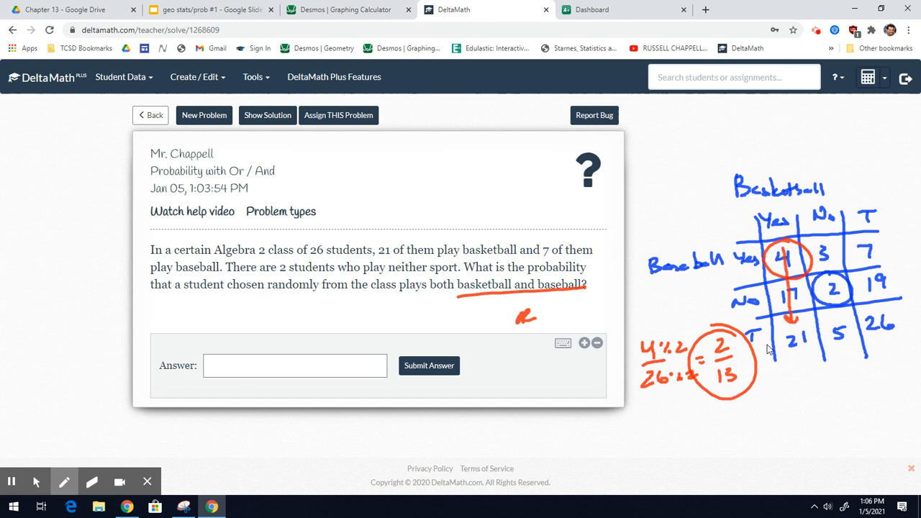
{"action": "left_click_drag", "start_coordinate": [608, 443], "coordinate": [650, 444]}
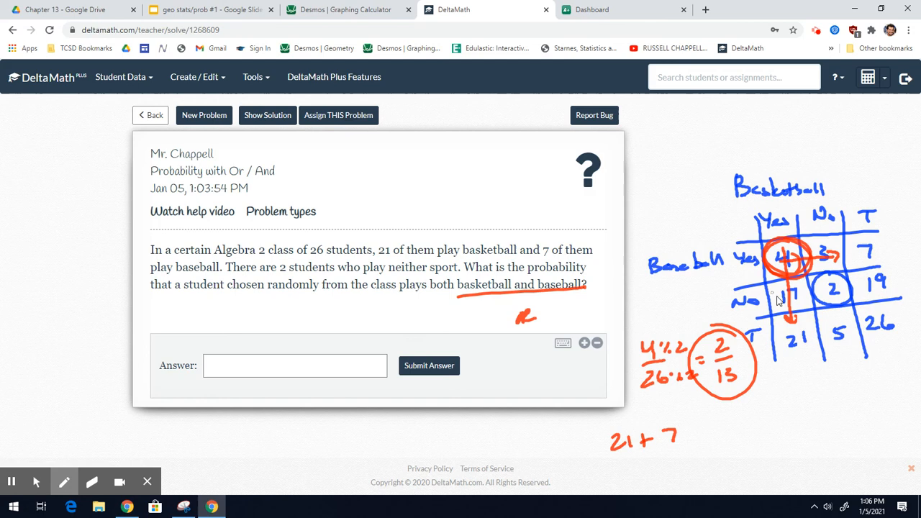
{"action": "mouse_move", "coordinate": [723, 310]}
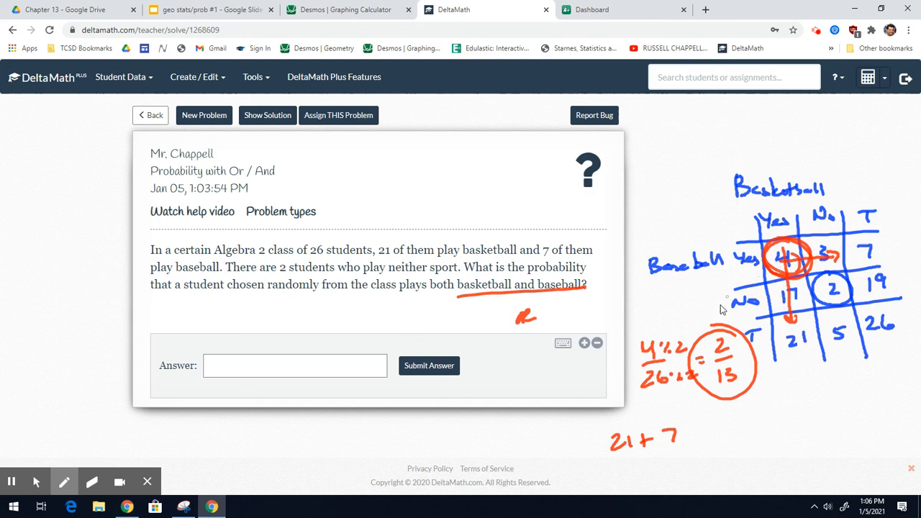
Step: Subtract the overlap of 4 and divide by 26, giving (21 + 7 − 4)/26 = 24/26
{"action": "left_click_drag", "start_coordinate": [684, 432], "coordinate": [720, 429]}
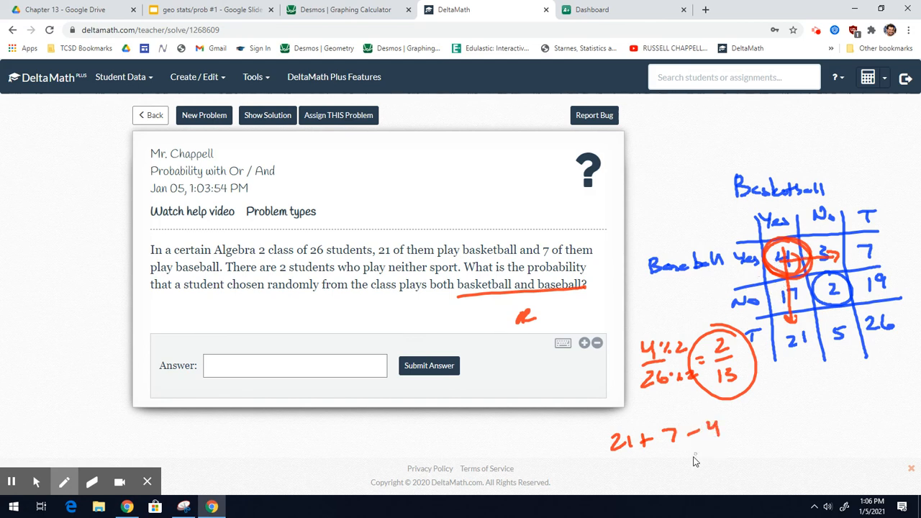
{"action": "mouse_move", "coordinate": [616, 468]}
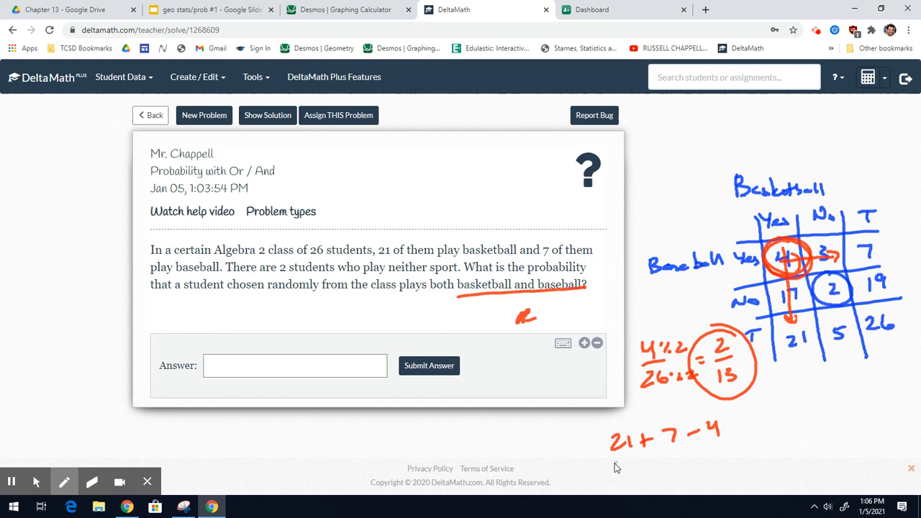
{"action": "left_click_drag", "start_coordinate": [619, 463], "coordinate": [720, 457]}
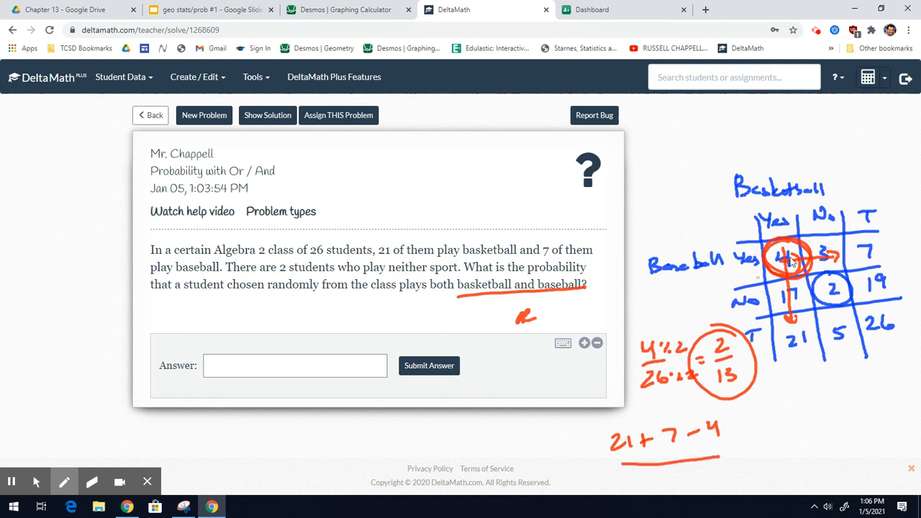
{"action": "left_click_drag", "start_coordinate": [676, 473], "coordinate": [689, 481]}
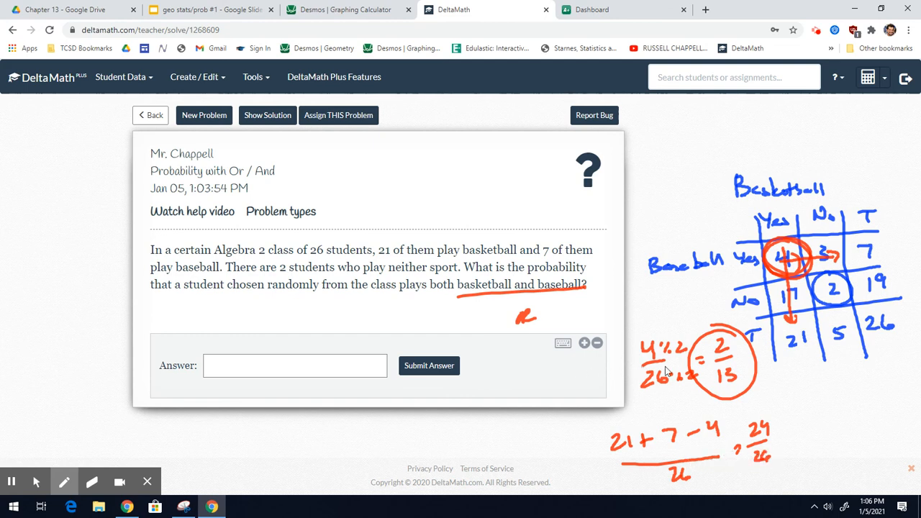
{"action": "mouse_move", "coordinate": [625, 391]}
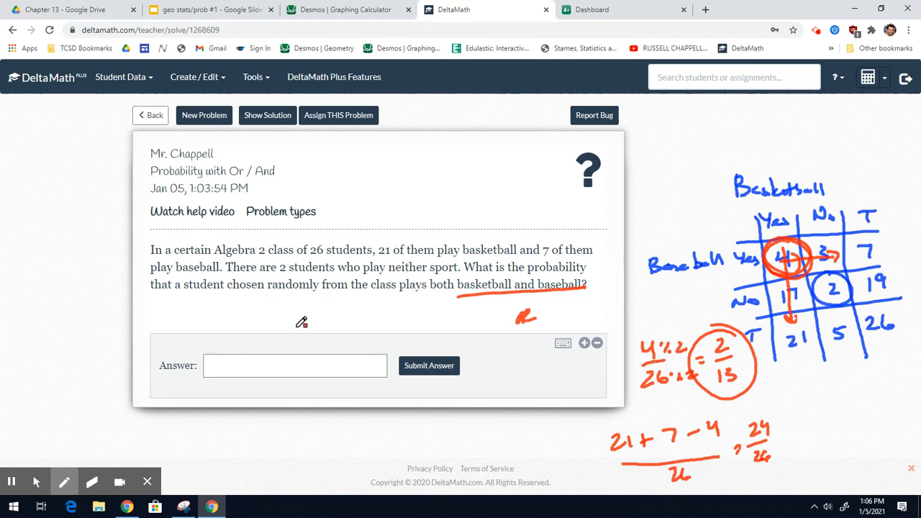
Step: Enter 2/13 as the answer, submit it and confirm in the Verify Solution dialog
{"action": "left_click", "coordinate": [294, 366]}
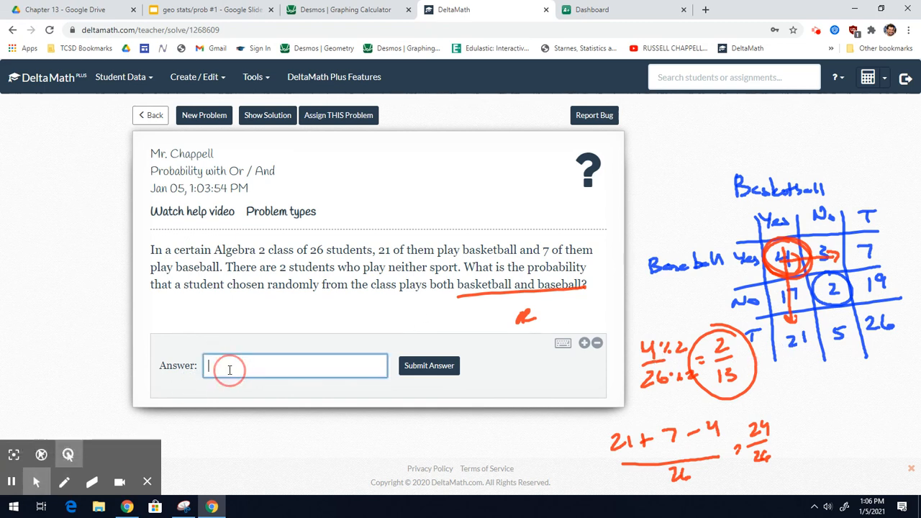
{"action": "type", "text": "2"}
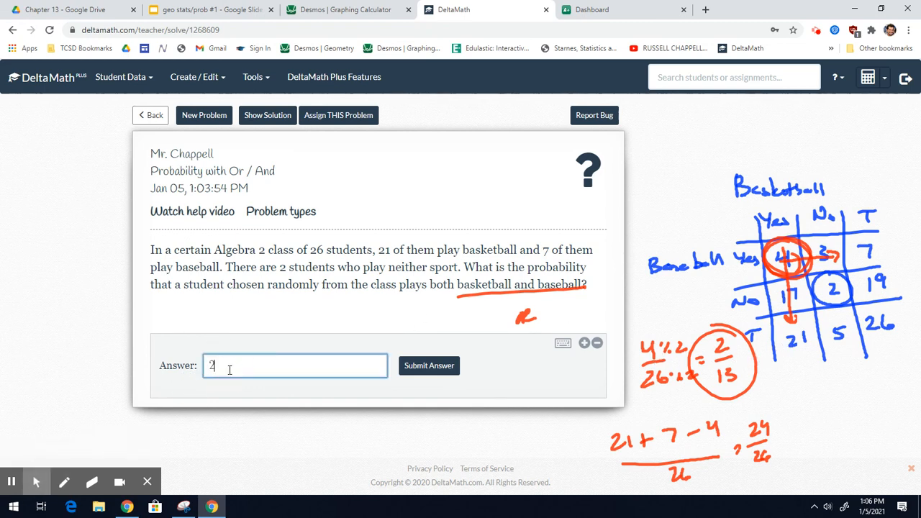
{"action": "type", "text": "/13"}
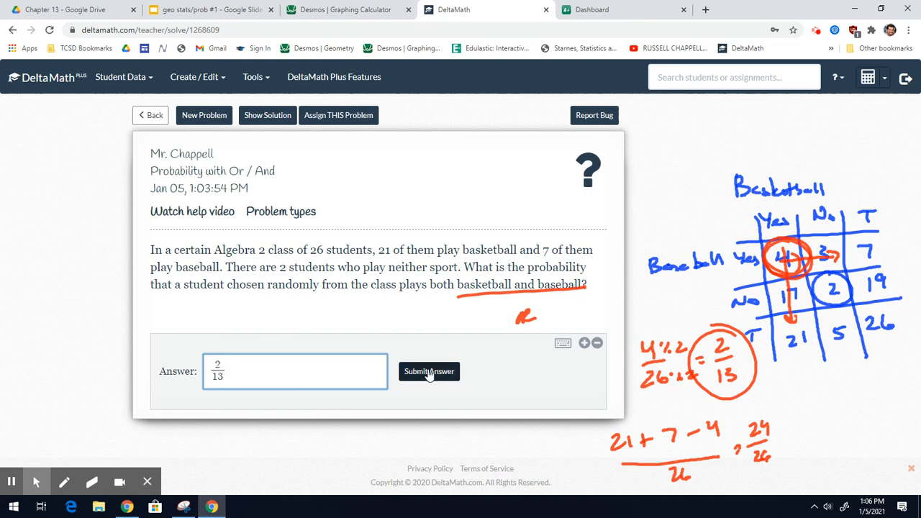
{"action": "left_click", "coordinate": [429, 371]}
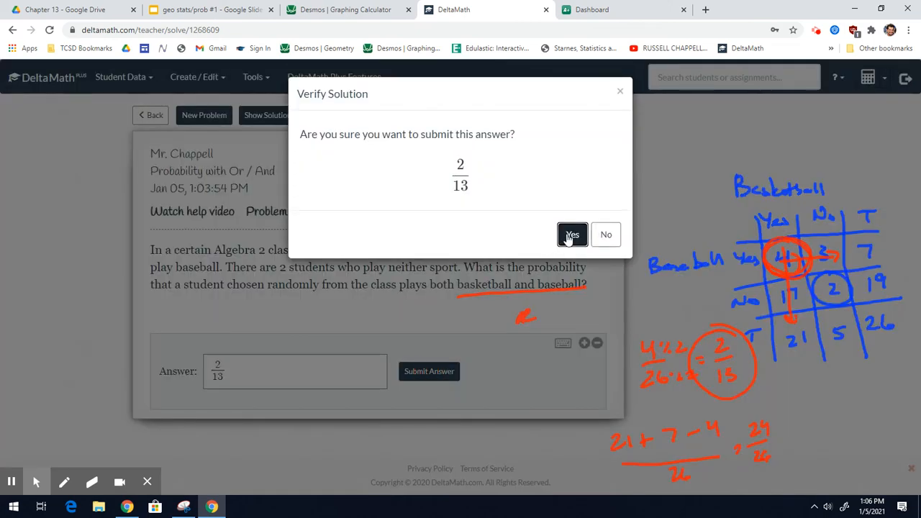
{"action": "left_click", "coordinate": [573, 234]}
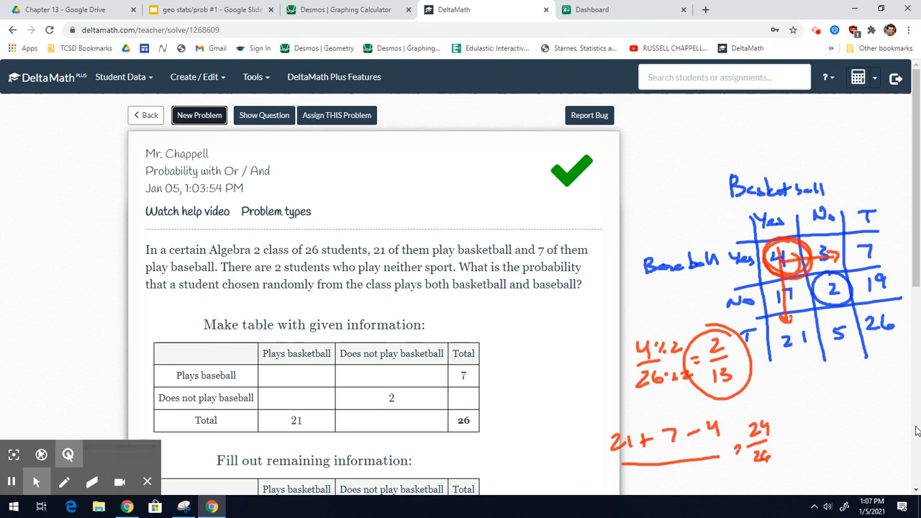
{"action": "mouse_move", "coordinate": [156, 367]}
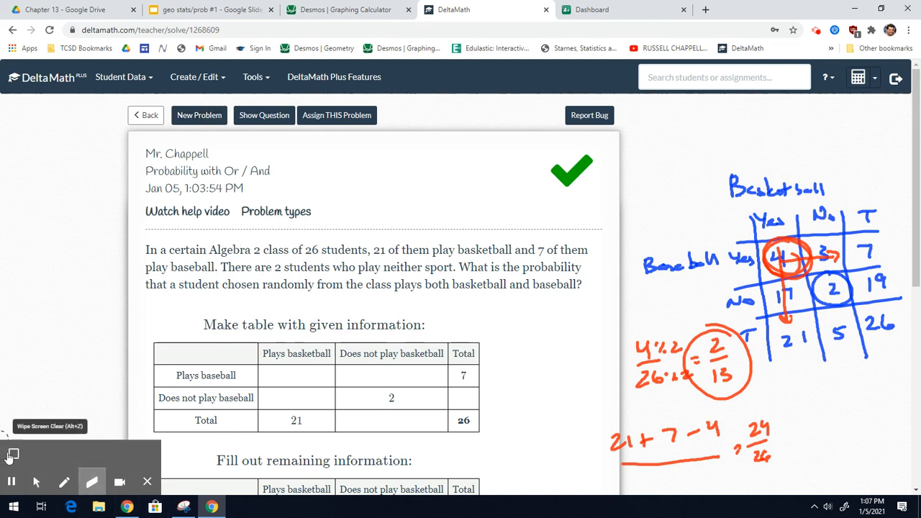
Step: Wipe the pen markings and load a Spinner multiples "or" problem from the problem types
{"action": "left_click", "coordinate": [11, 455]}
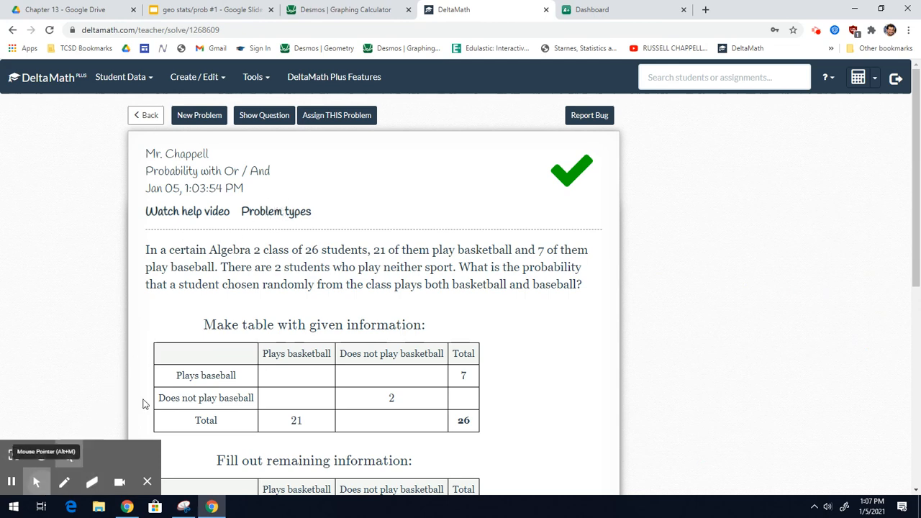
{"action": "left_click", "coordinate": [276, 210]}
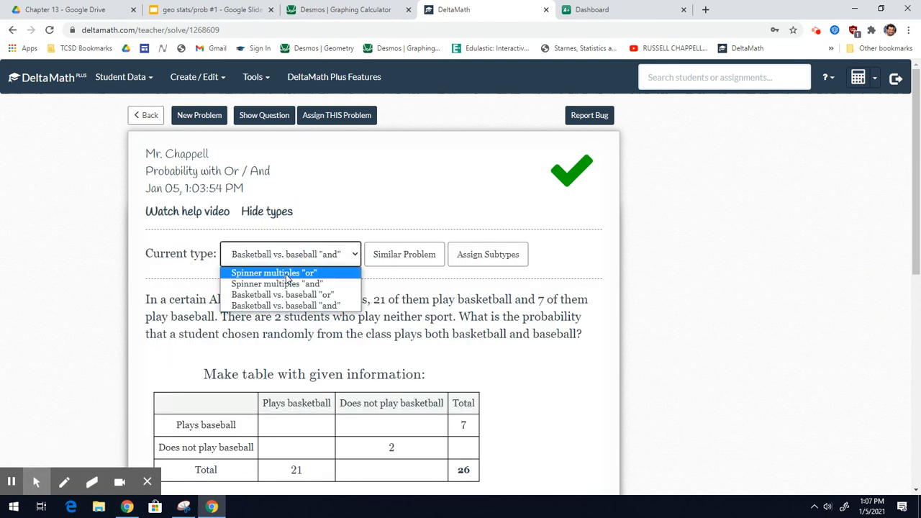
{"action": "left_click", "coordinate": [273, 272]}
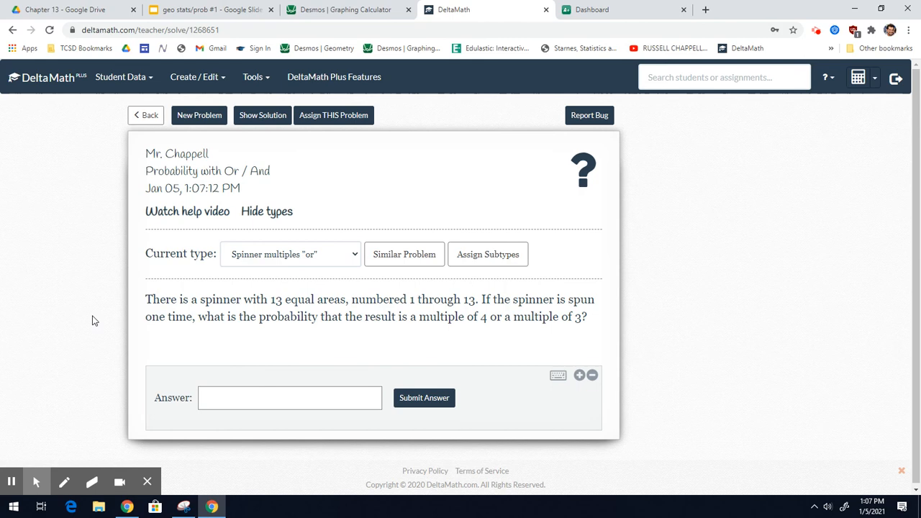
{"action": "mouse_move", "coordinate": [415, 388]}
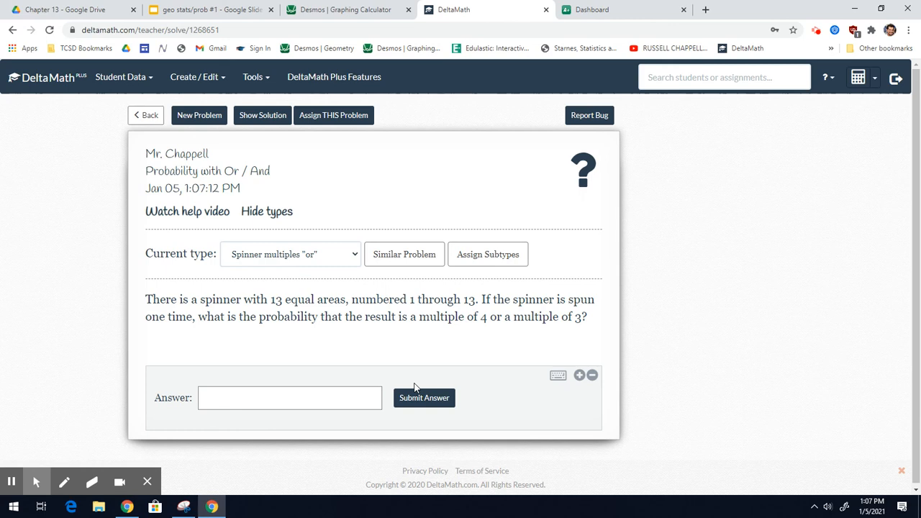
{"action": "mouse_move", "coordinate": [521, 379]}
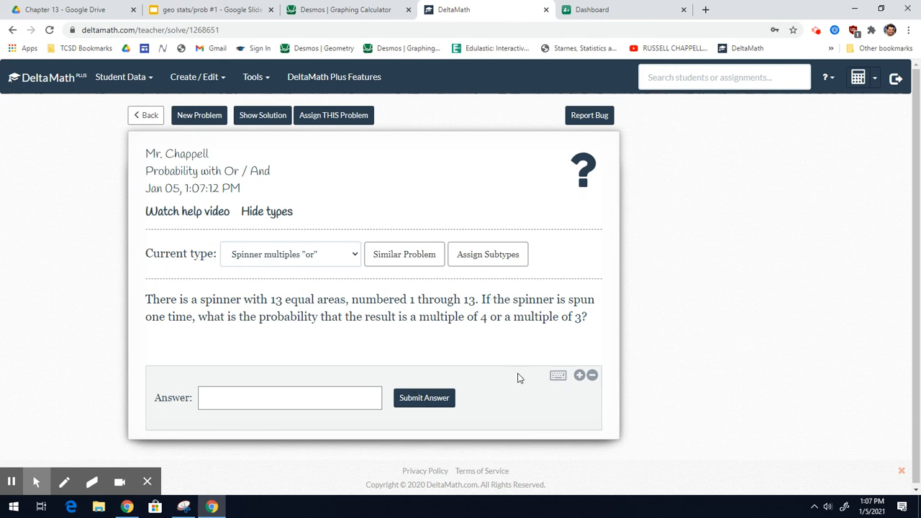
{"action": "mouse_move", "coordinate": [65, 481]}
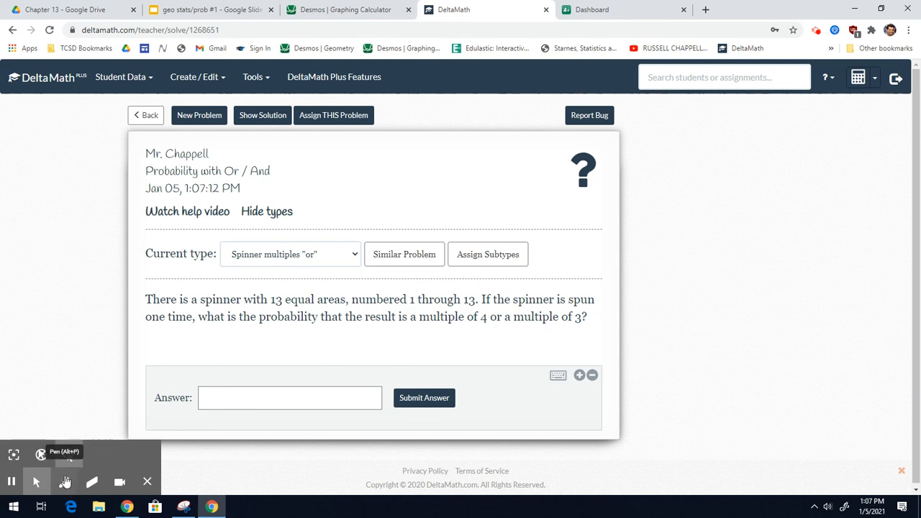
Step: With the pen, list the spinner outcomes 1–13 and mark the 'multiple of 4 or 3' phrase
{"action": "left_click", "coordinate": [64, 481]}
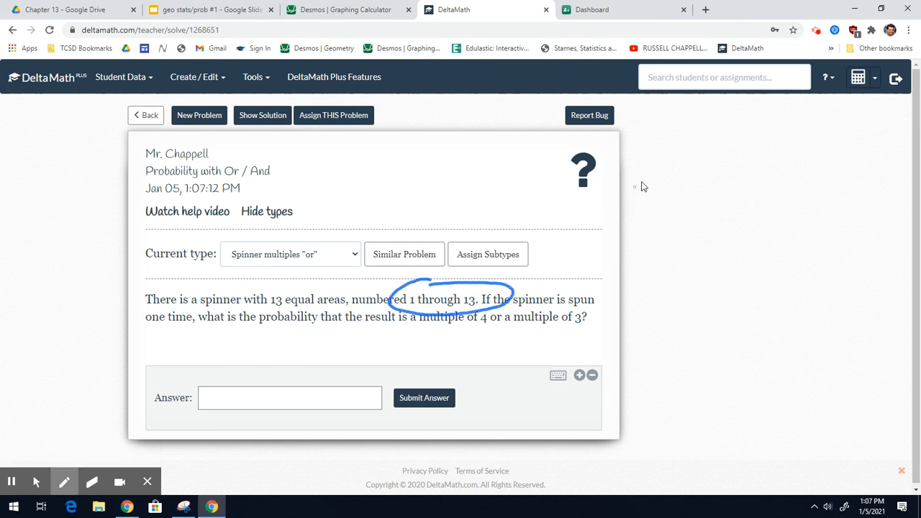
{"action": "left_click_drag", "start_coordinate": [648, 141], "coordinate": [688, 144]}
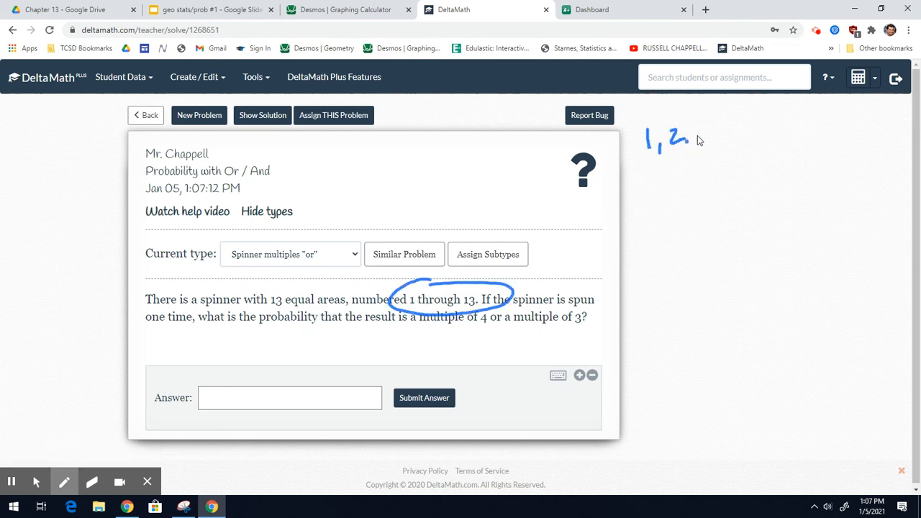
{"action": "left_click_drag", "start_coordinate": [694, 141], "coordinate": [763, 144]}
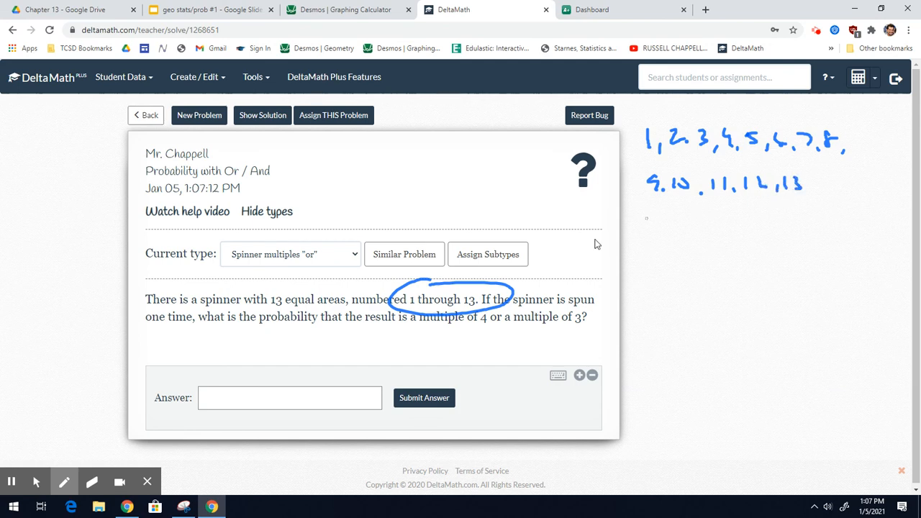
{"action": "mouse_move", "coordinate": [449, 333]}
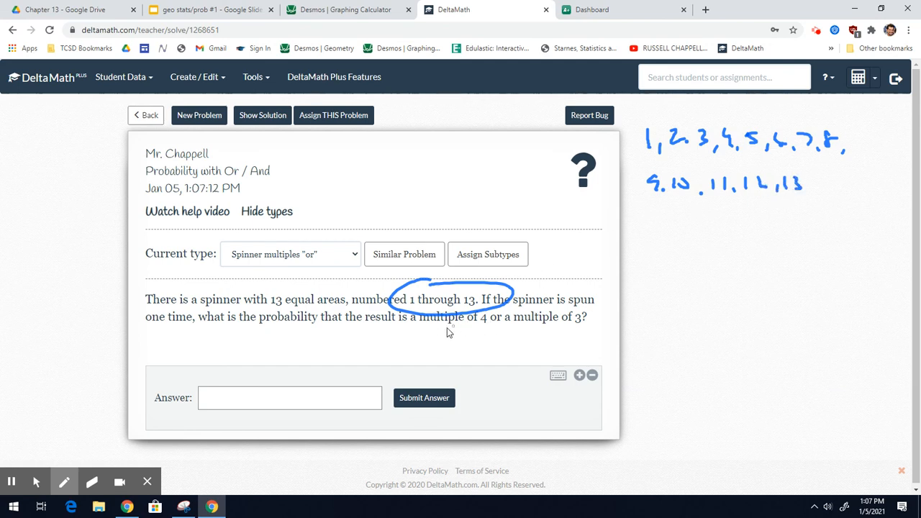
{"action": "left_click_drag", "start_coordinate": [394, 334], "coordinate": [597, 333]}
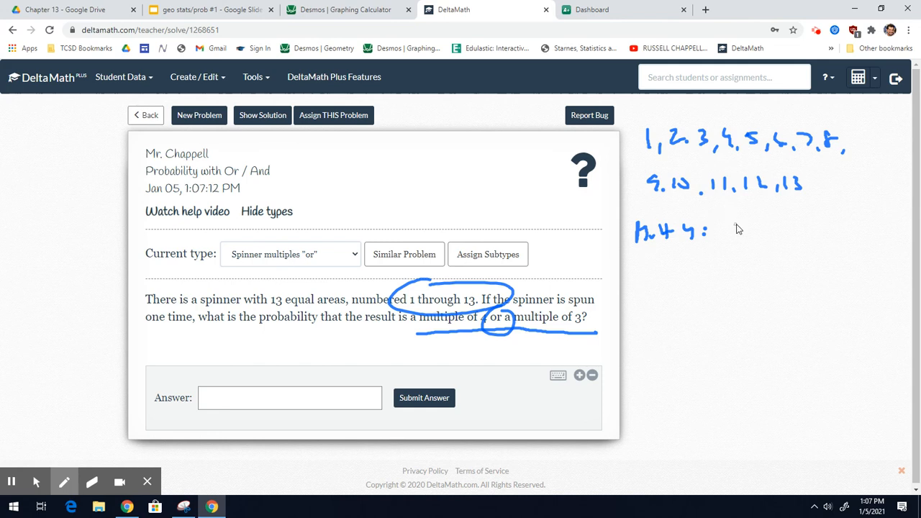
Step: Write multiples of 4 (4, 8, 12) and multiples of 3 (3, 6, 9, 12), circling the 4s in red
{"action": "left_click_drag", "start_coordinate": [712, 230], "coordinate": [766, 230]}
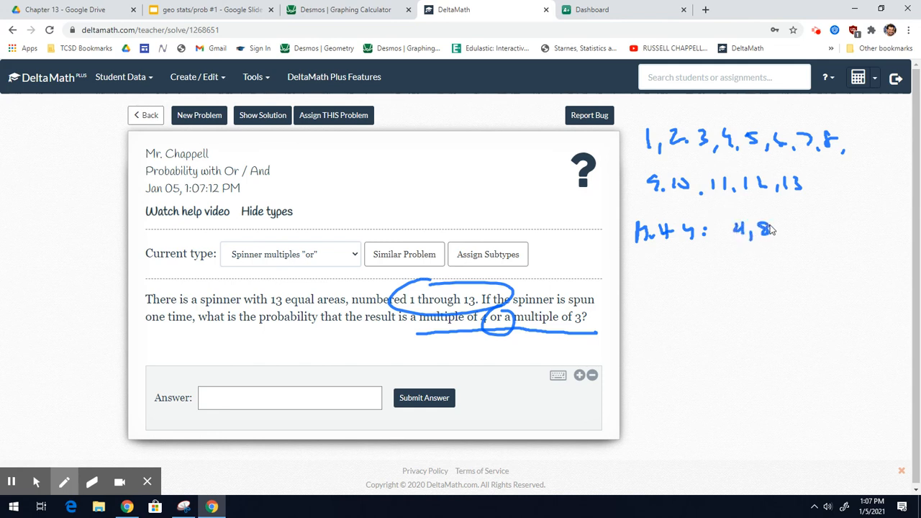
{"action": "left_click_drag", "start_coordinate": [780, 233], "coordinate": [792, 228]}
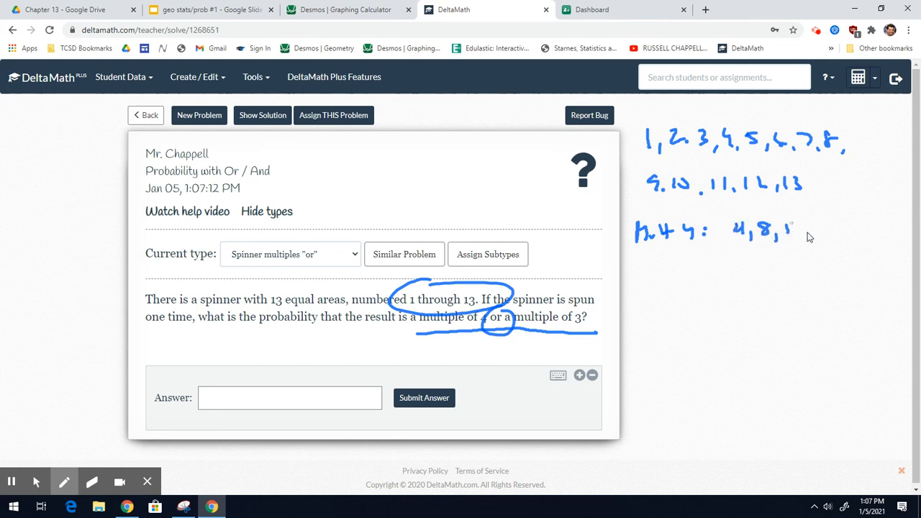
{"action": "left_click_drag", "start_coordinate": [789, 231], "coordinate": [810, 230]}
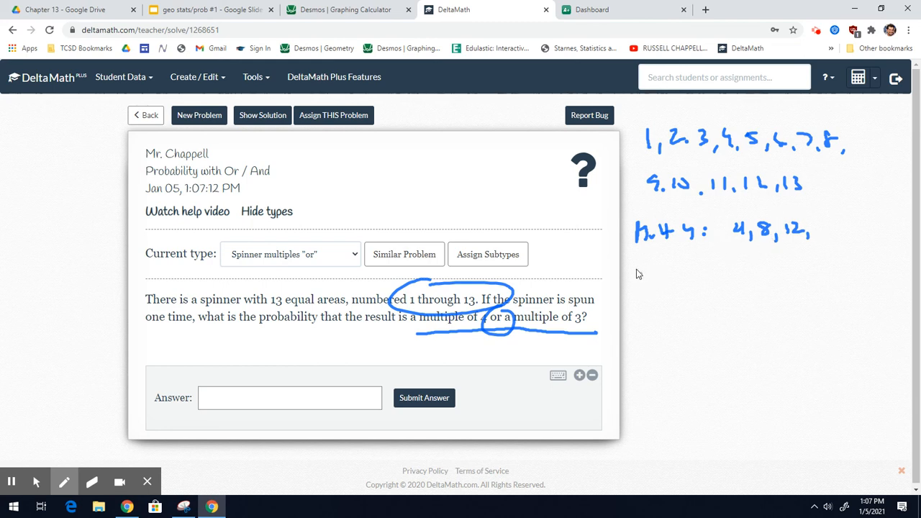
{"action": "left_click_drag", "start_coordinate": [636, 270], "coordinate": [688, 270]}
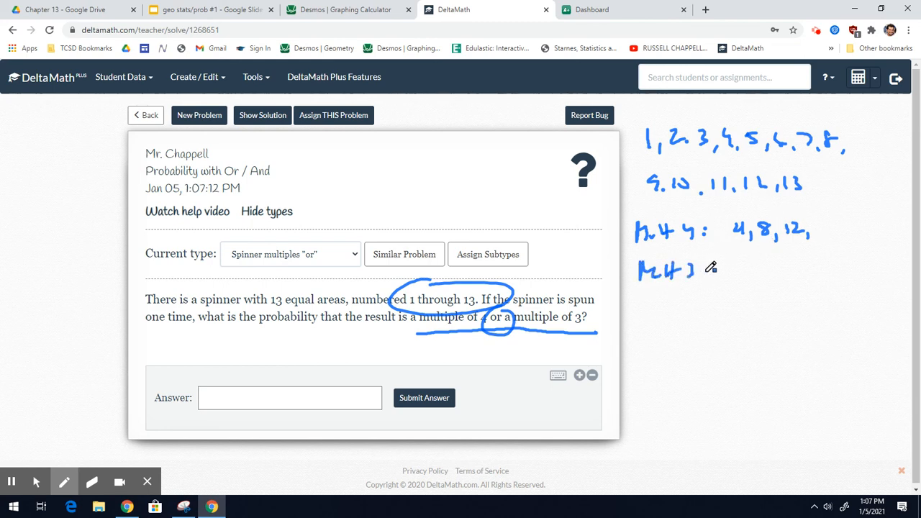
{"action": "left_click_drag", "start_coordinate": [691, 272], "coordinate": [763, 273]}
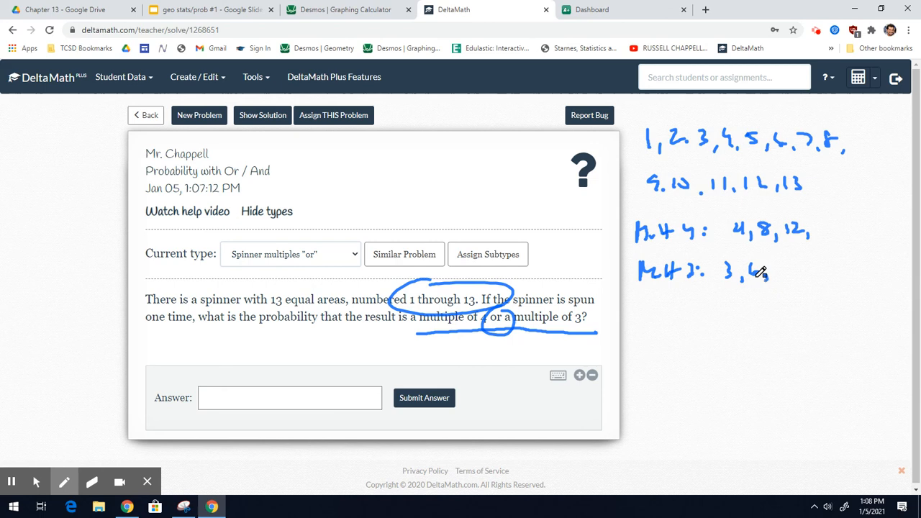
{"action": "left_click_drag", "start_coordinate": [766, 276], "coordinate": [791, 281]}
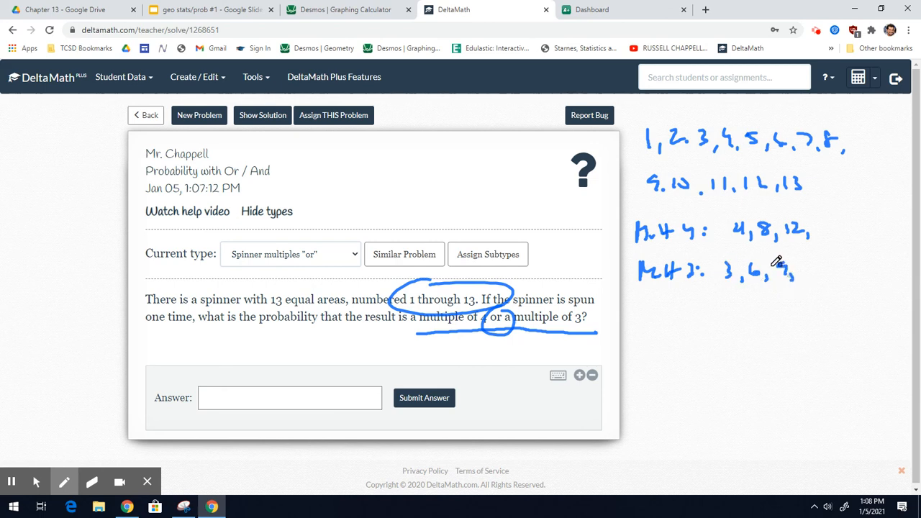
{"action": "left_click_drag", "start_coordinate": [792, 272], "coordinate": [821, 272]}
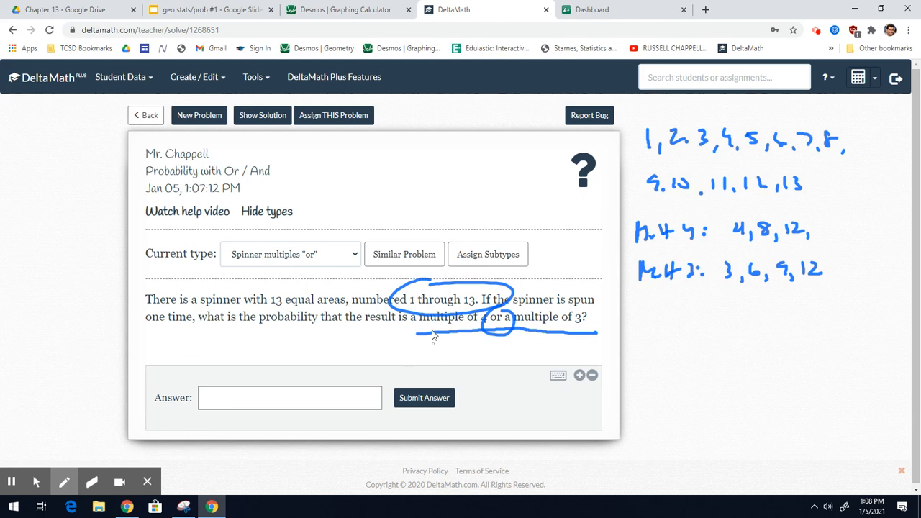
{"action": "mouse_move", "coordinate": [703, 262]}
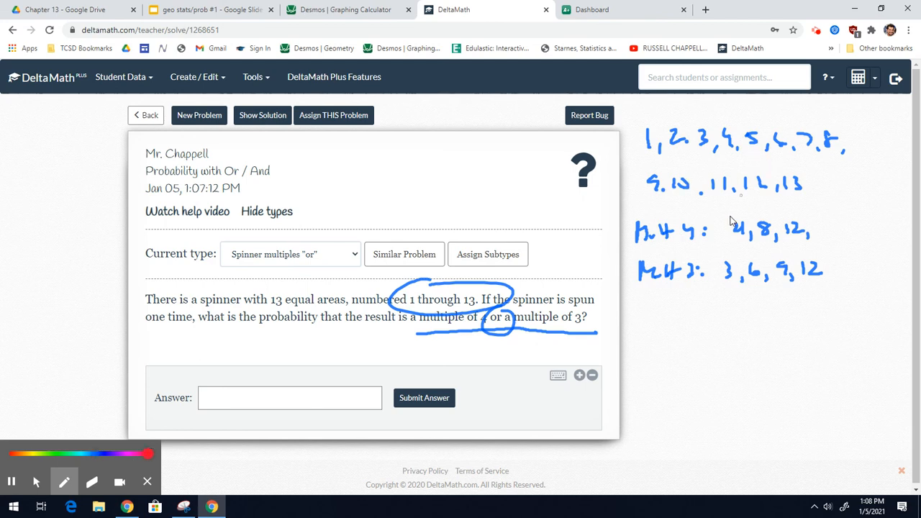
{"action": "left_click_drag", "start_coordinate": [727, 230], "coordinate": [806, 230]}
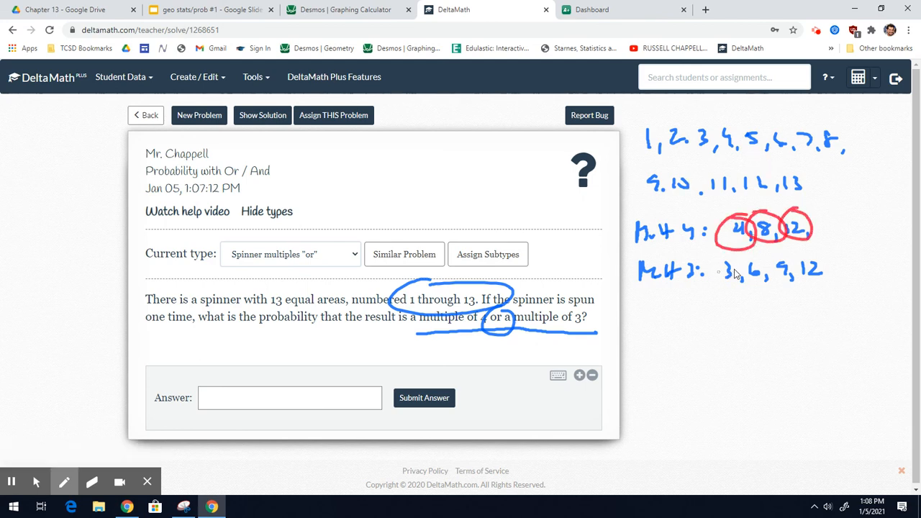
Step: Circle the multiples of 3 in red and note the And case as 1/13 near the answer box
{"action": "left_click_drag", "start_coordinate": [727, 272], "coordinate": [785, 272]}
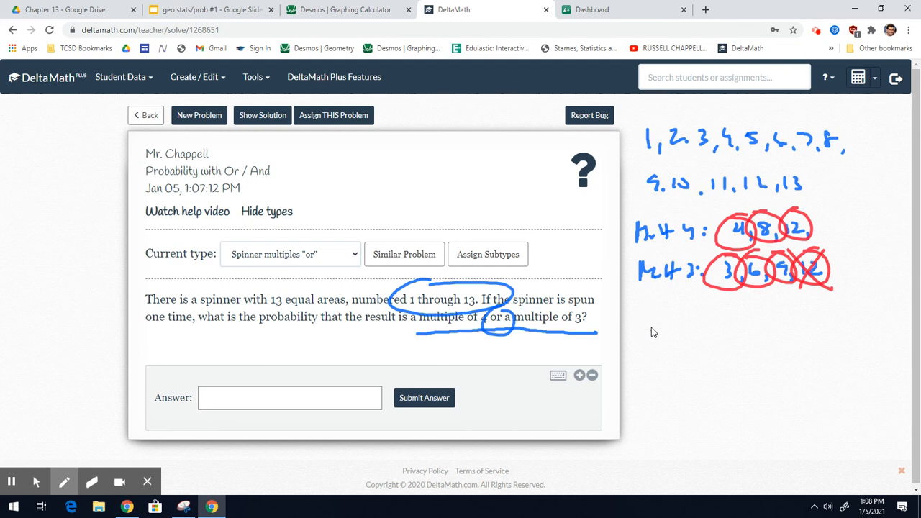
{"action": "left_click_drag", "start_coordinate": [662, 317], "coordinate": [665, 367]}
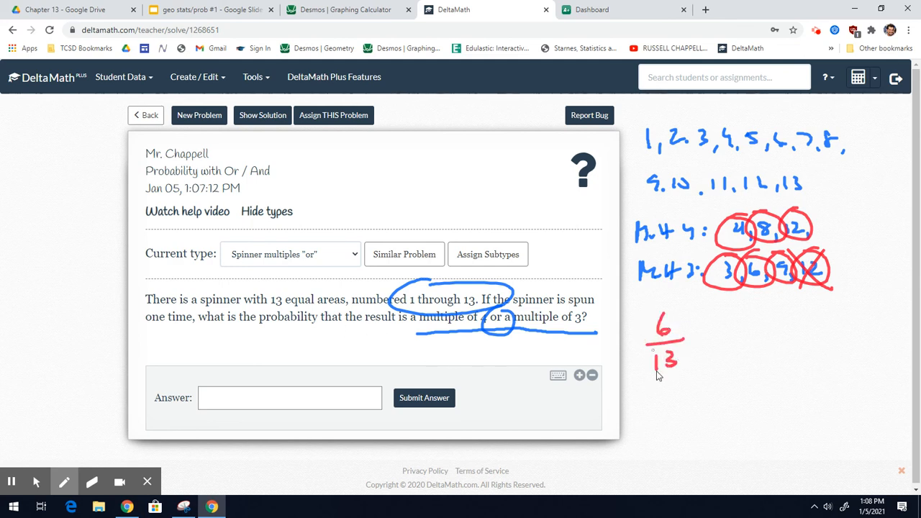
{"action": "left_click_drag", "start_coordinate": [488, 414], "coordinate": [516, 406]}
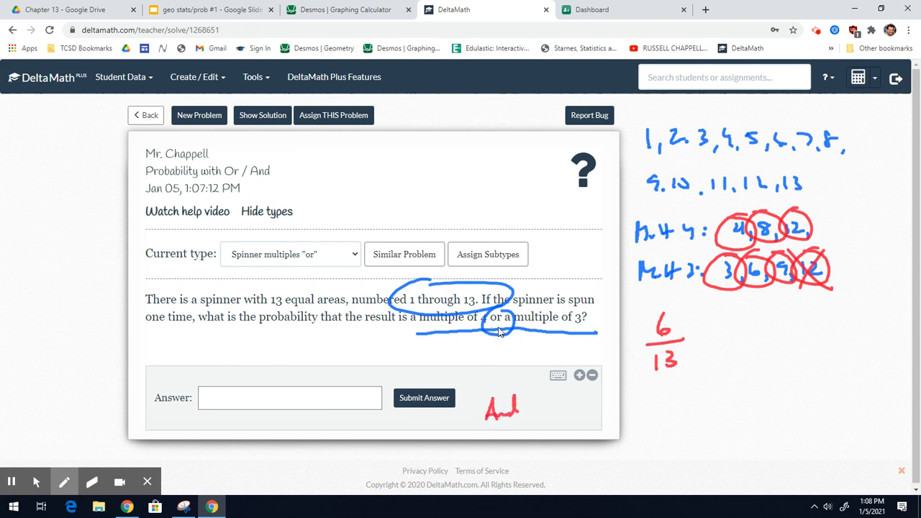
{"action": "mouse_move", "coordinate": [797, 265]}
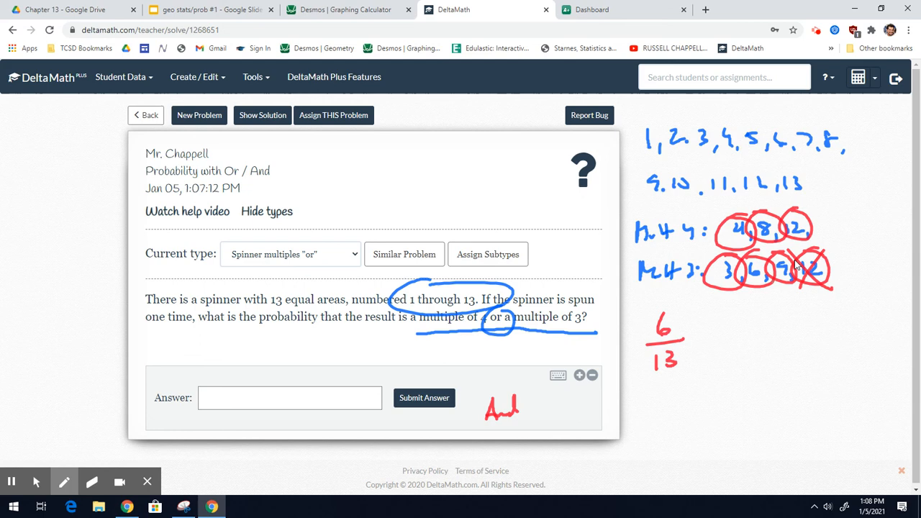
{"action": "mouse_move", "coordinate": [804, 242]}
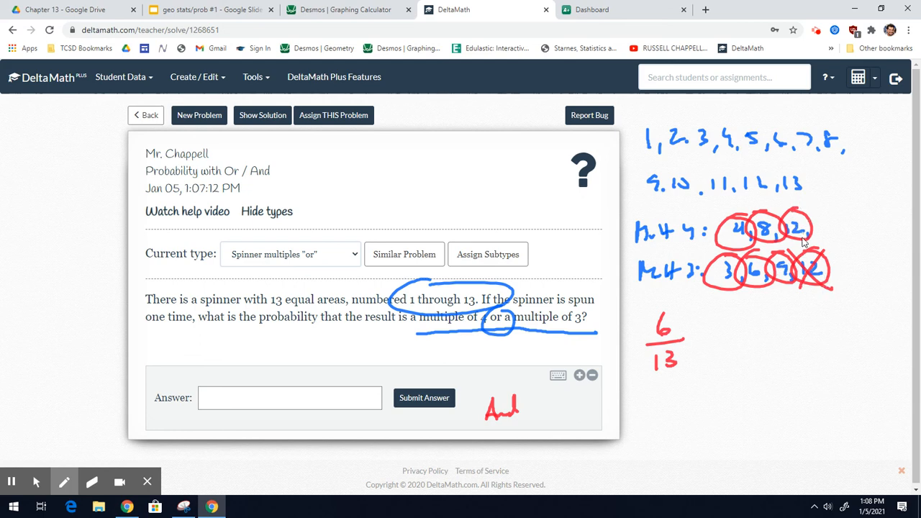
{"action": "mouse_move", "coordinate": [797, 266]}
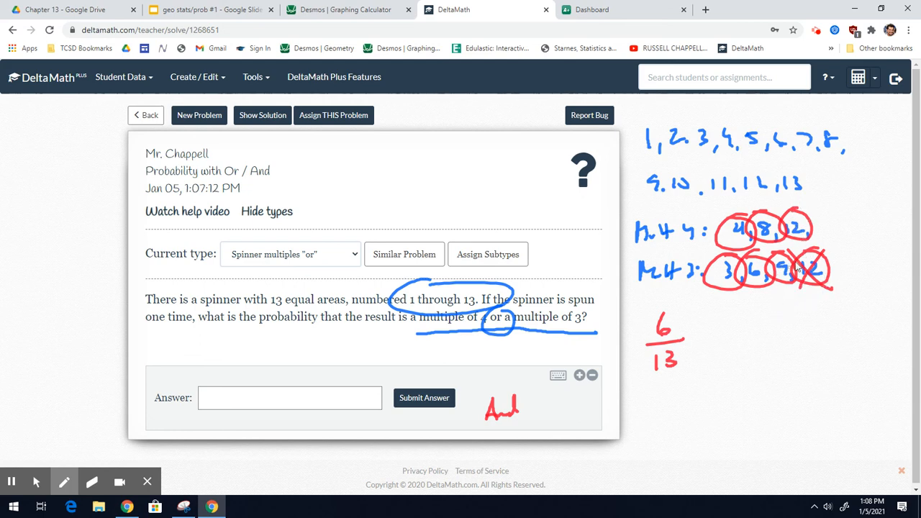
{"action": "mouse_move", "coordinate": [806, 248]}
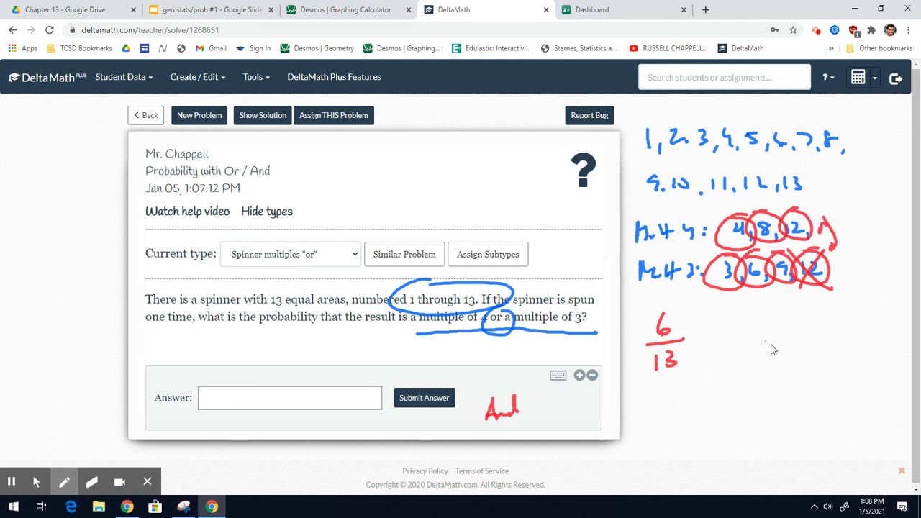
{"action": "left_click_drag", "start_coordinate": [564, 396], "coordinate": [563, 439]}
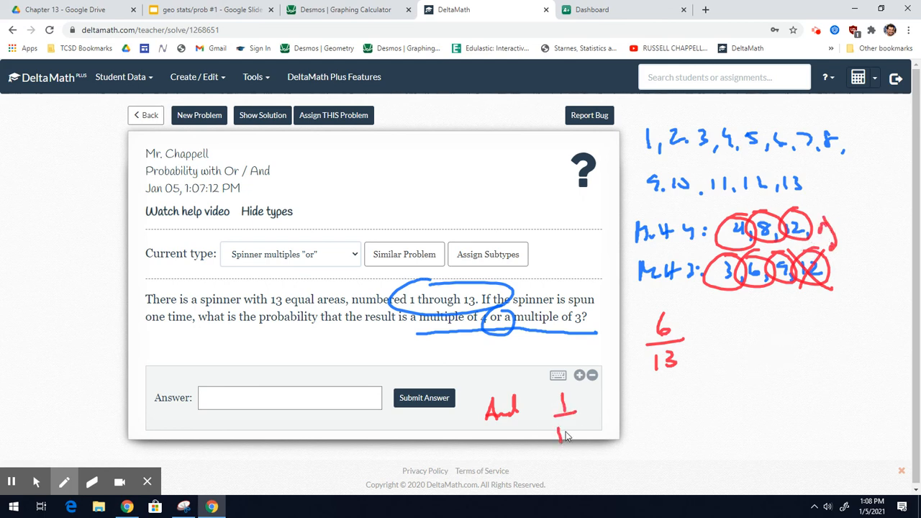
{"action": "left_click_drag", "start_coordinate": [576, 421], "coordinate": [568, 435]}
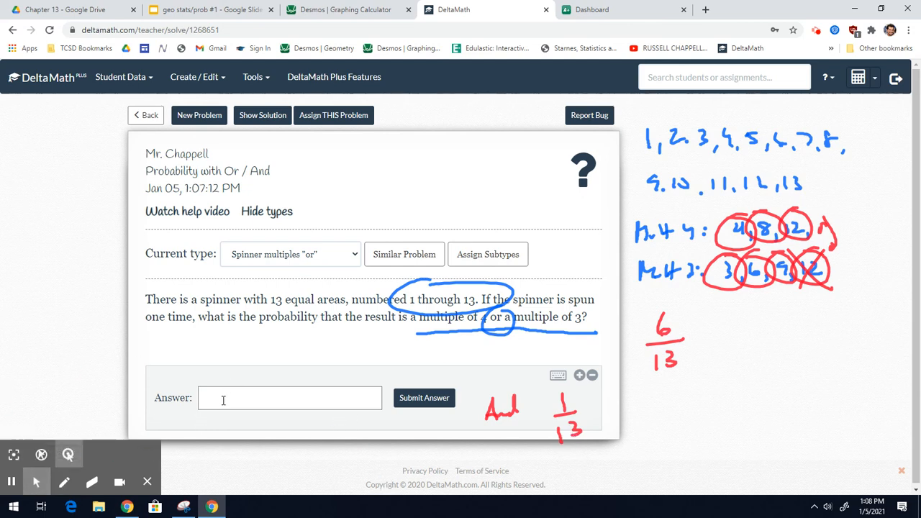
Step: Enter 6/13 as the answer, submit and confirm it, then move on to the next problem
{"action": "type", "text": "6/13"}
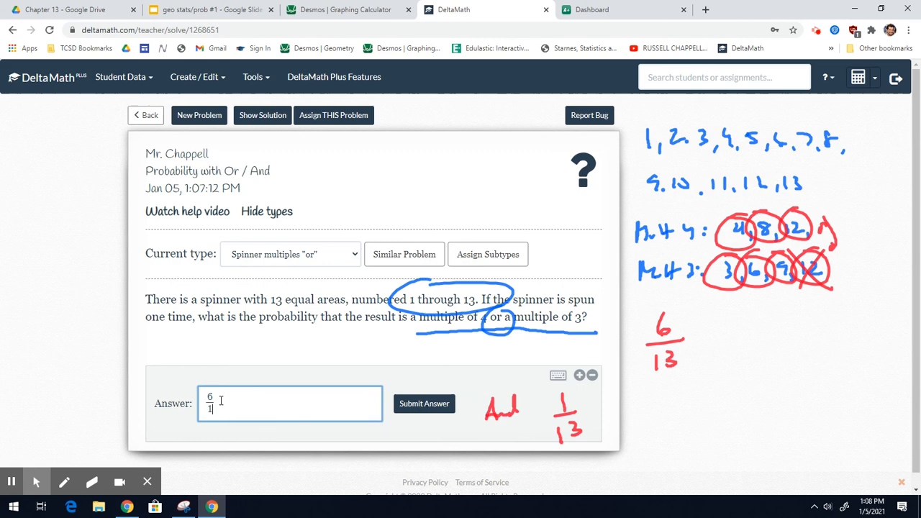
{"action": "left_click", "coordinate": [423, 403]}
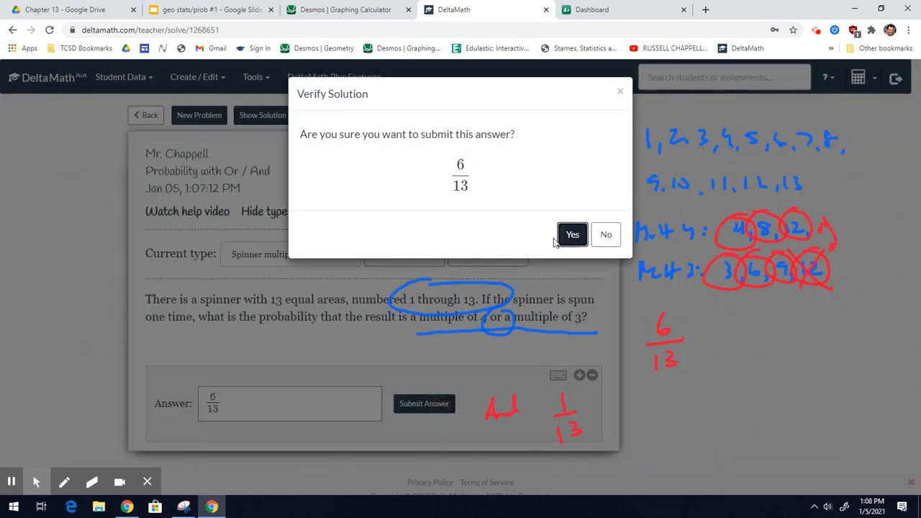
{"action": "left_click", "coordinate": [573, 233]}
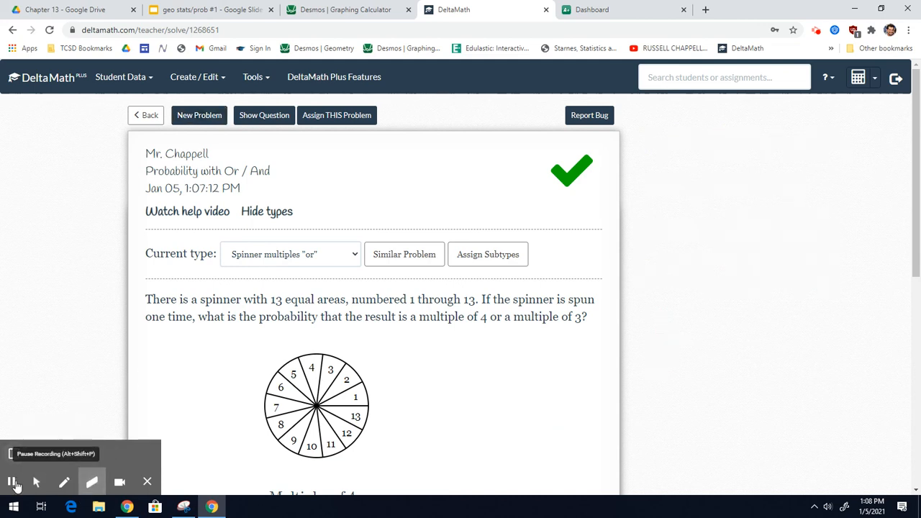
{"action": "left_click", "coordinate": [199, 115]}
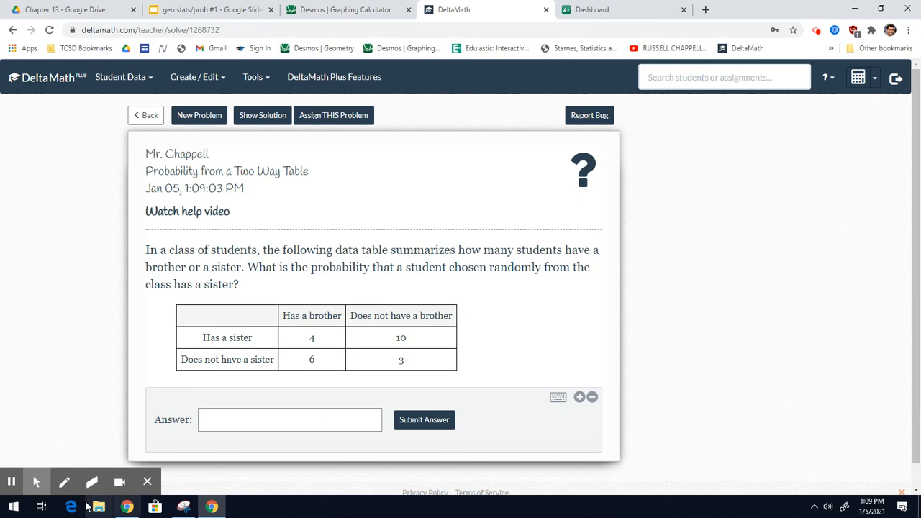
Step: With the red pen, write column totals 10, 13 and row totals 14, 9, marking the Has a sister row
{"action": "left_click", "coordinate": [63, 481]}
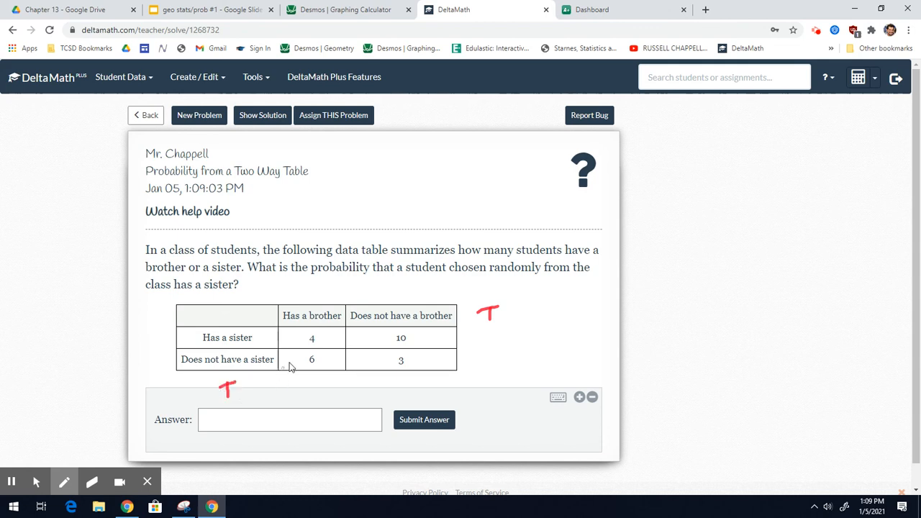
{"action": "mouse_move", "coordinate": [363, 311]}
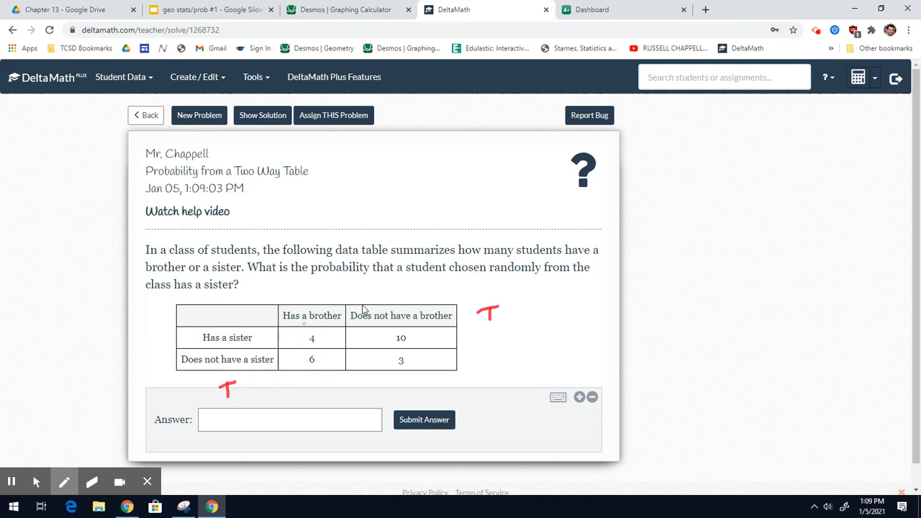
{"action": "mouse_move", "coordinate": [303, 394]}
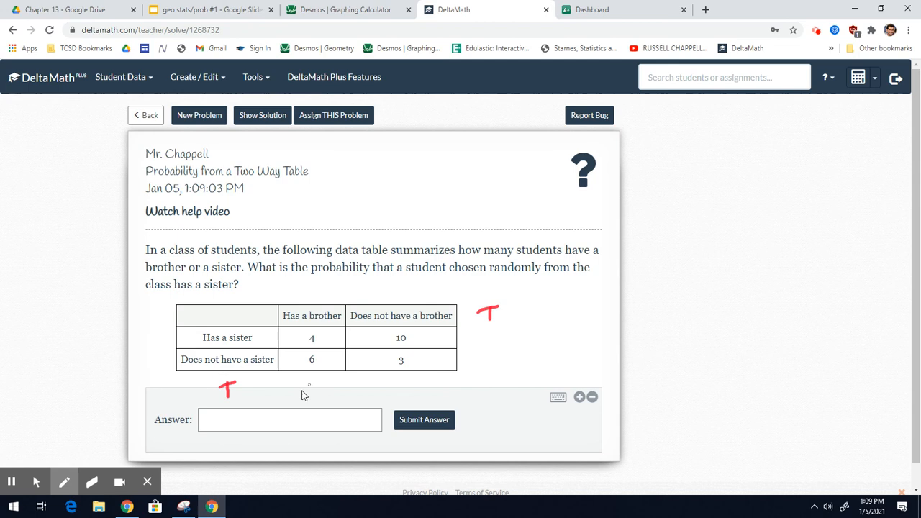
{"action": "left_click_drag", "start_coordinate": [303, 394], "coordinate": [319, 389]}
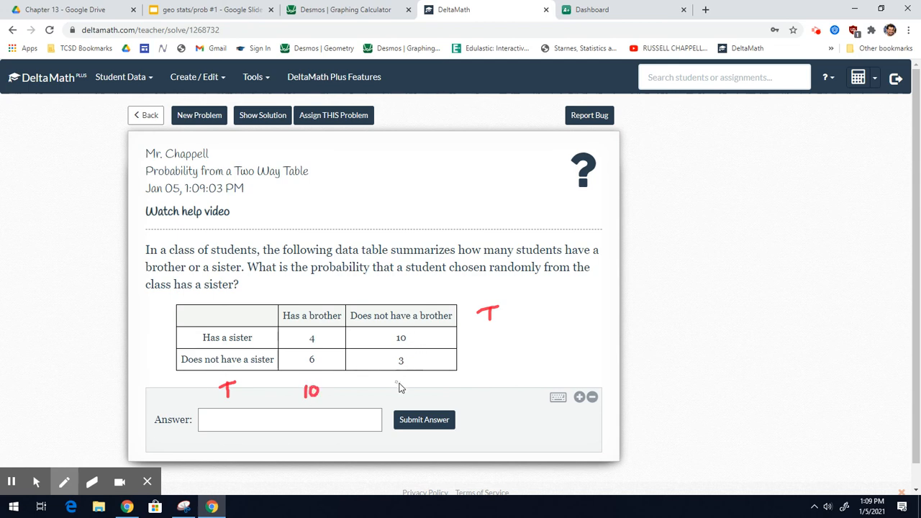
{"action": "left_click_drag", "start_coordinate": [400, 389], "coordinate": [418, 392]}
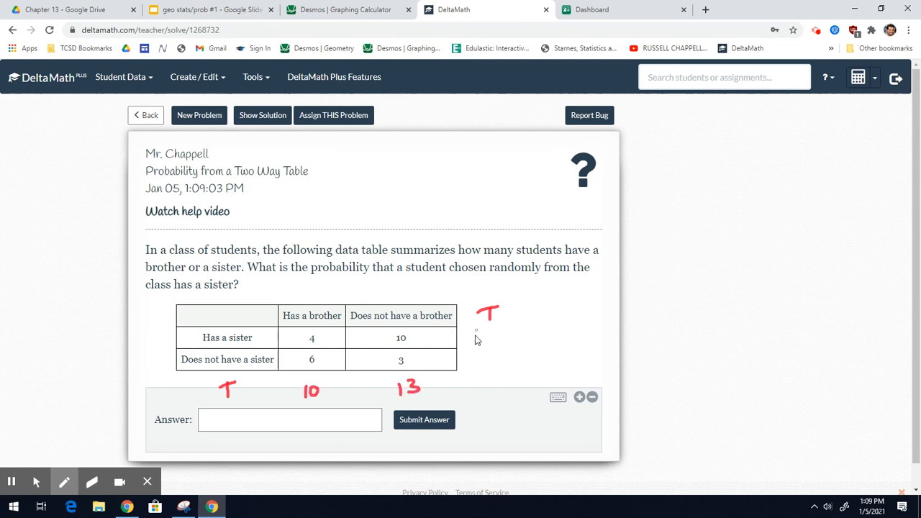
{"action": "left_click_drag", "start_coordinate": [477, 342], "coordinate": [493, 334]}
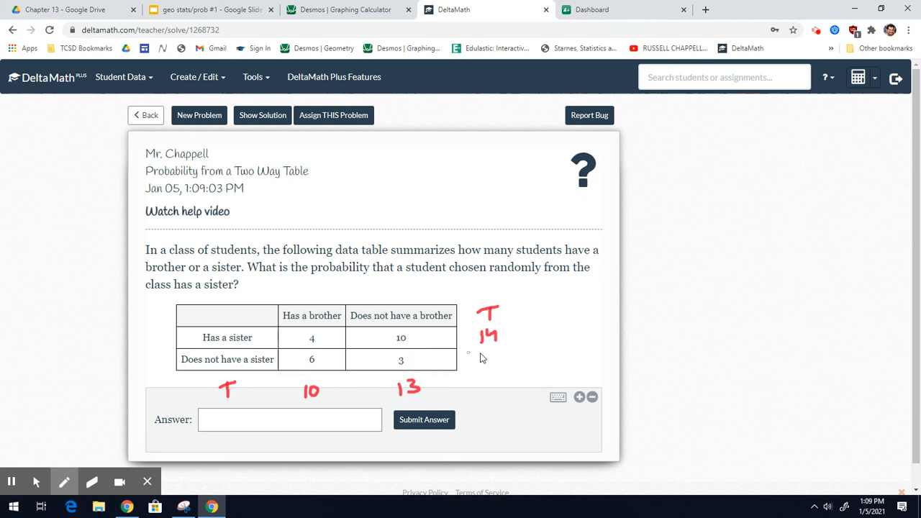
{"action": "left_click_drag", "start_coordinate": [487, 350], "coordinate": [489, 363]}
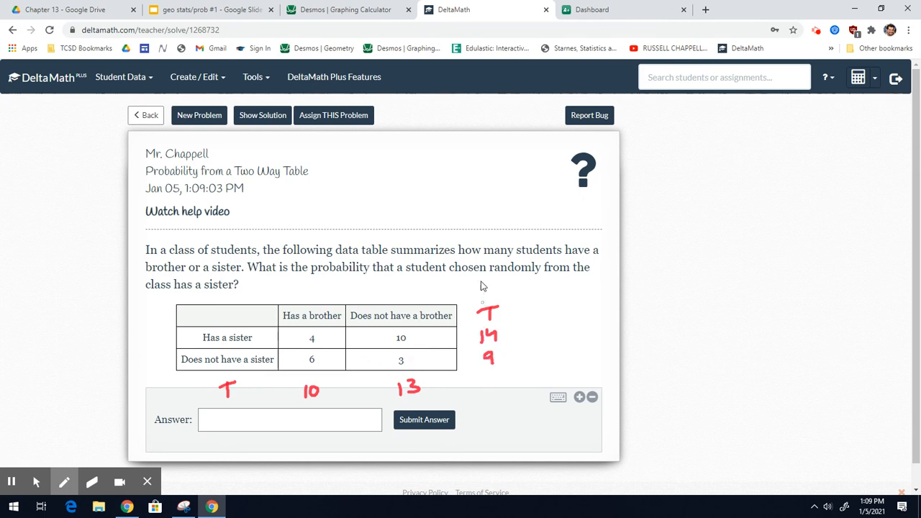
{"action": "mouse_move", "coordinate": [481, 392]}
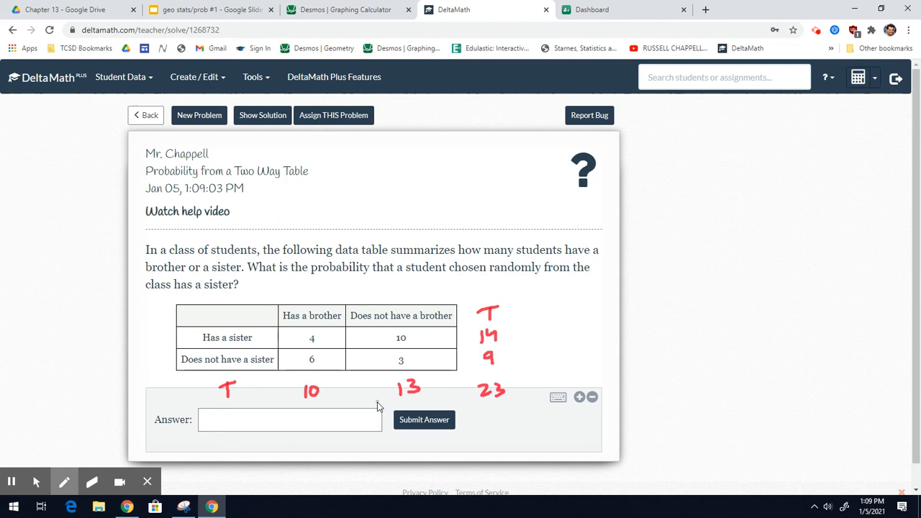
{"action": "mouse_move", "coordinate": [281, 289]}
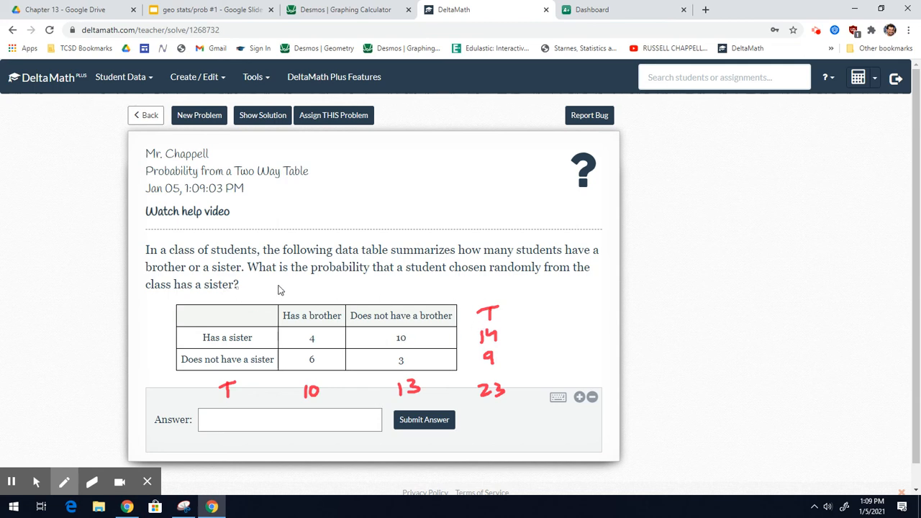
{"action": "left_click_drag", "start_coordinate": [645, 230], "coordinate": [669, 215]}
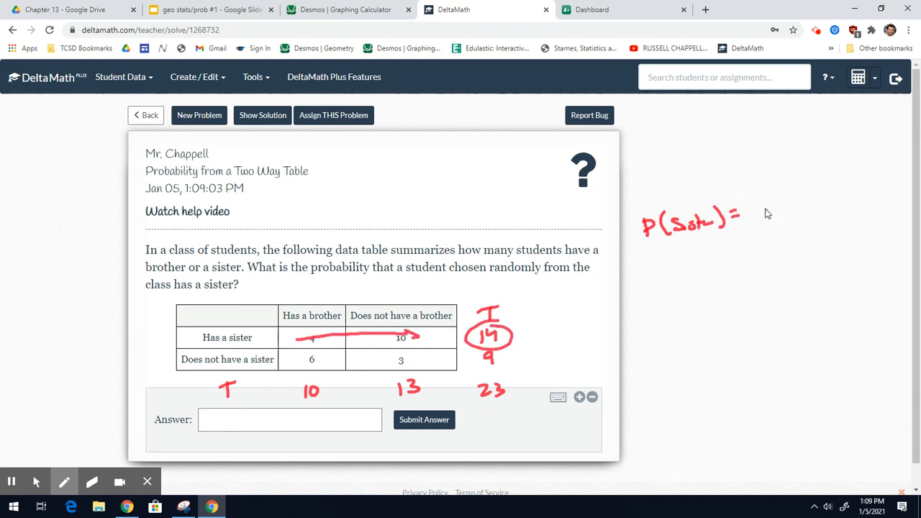
Step: Write P(sister) = 14/23 in ink, enter 14/23 and submit it as correct
{"action": "left_click_drag", "start_coordinate": [763, 223], "coordinate": [792, 209]}
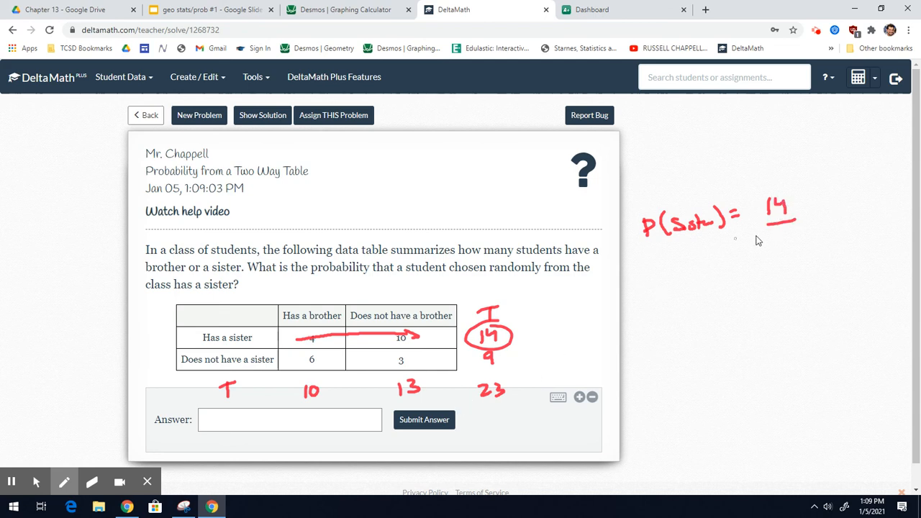
{"action": "left_click_drag", "start_coordinate": [774, 230], "coordinate": [794, 248]}
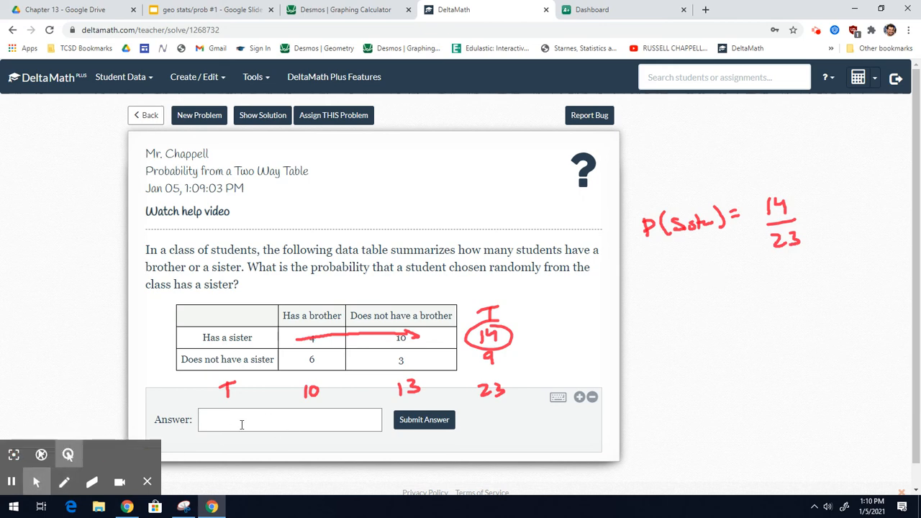
{"action": "type", "text": "14/23"}
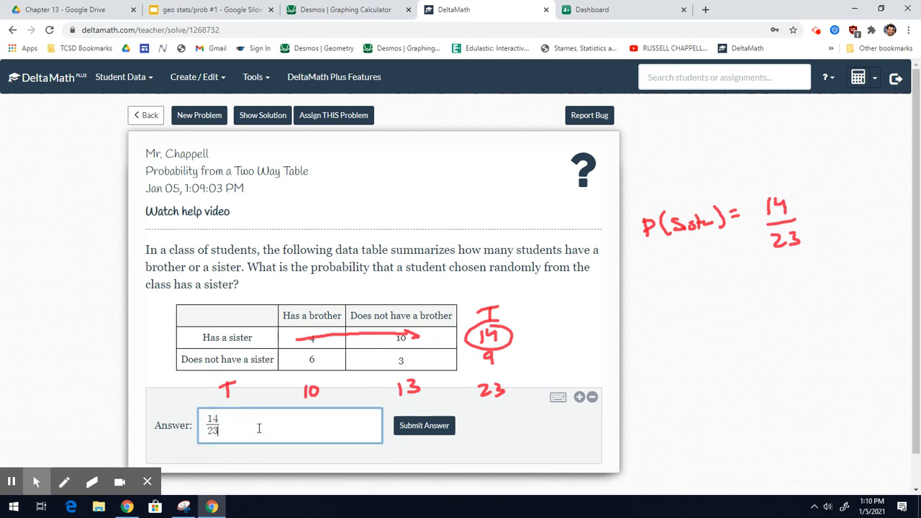
{"action": "left_click", "coordinate": [424, 427]}
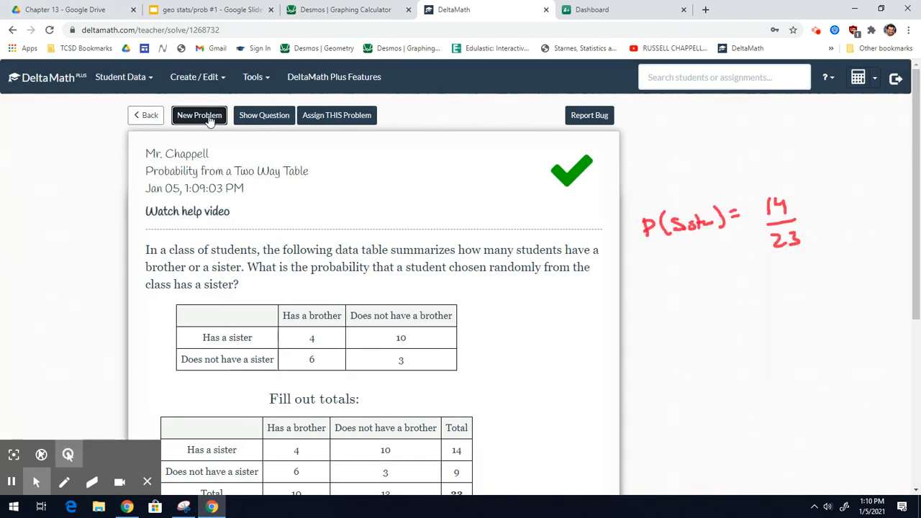
Step: Load a fresh two-way table problem about students playing an instrument or a sport
{"action": "left_click", "coordinate": [199, 115]}
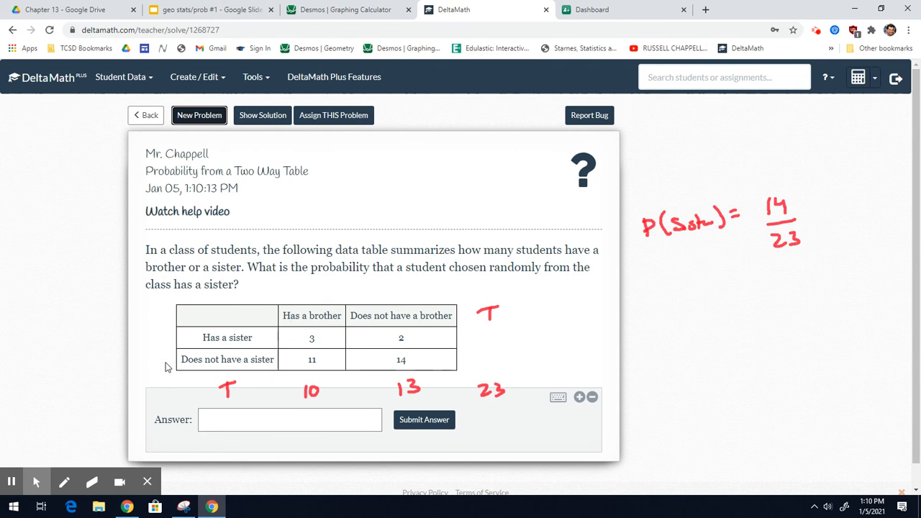
{"action": "left_click", "coordinate": [199, 115]}
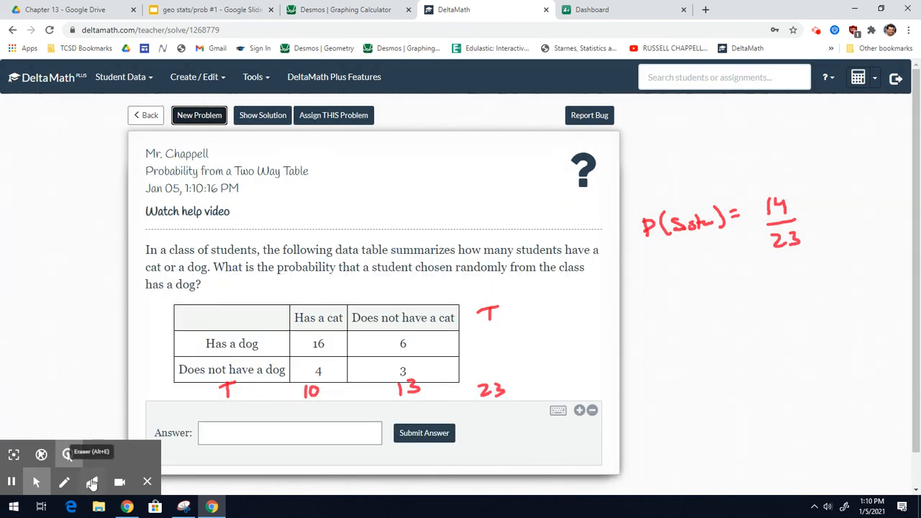
{"action": "left_click", "coordinate": [92, 481]}
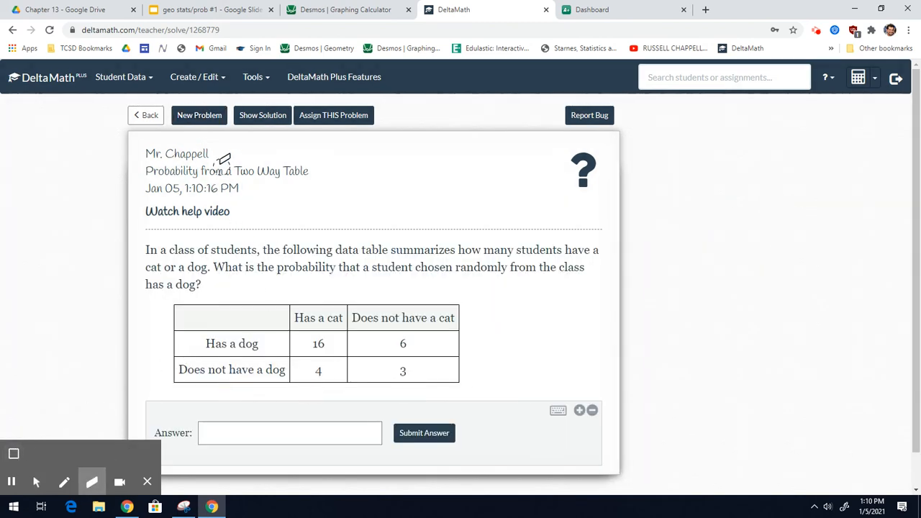
{"action": "left_click", "coordinate": [198, 115]}
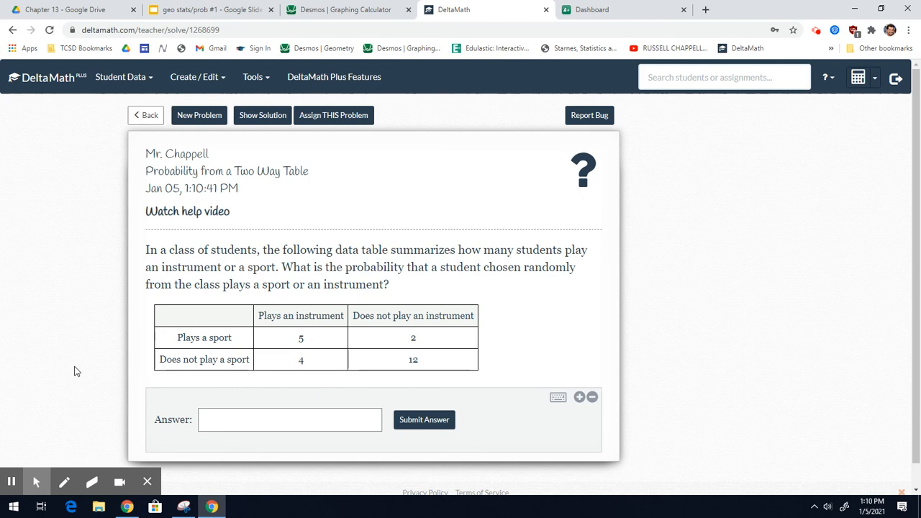
Step: Annotate the table with row totals 7 and 16, column totals 9 and 14, grand total 23
{"action": "left_click", "coordinate": [64, 481]}
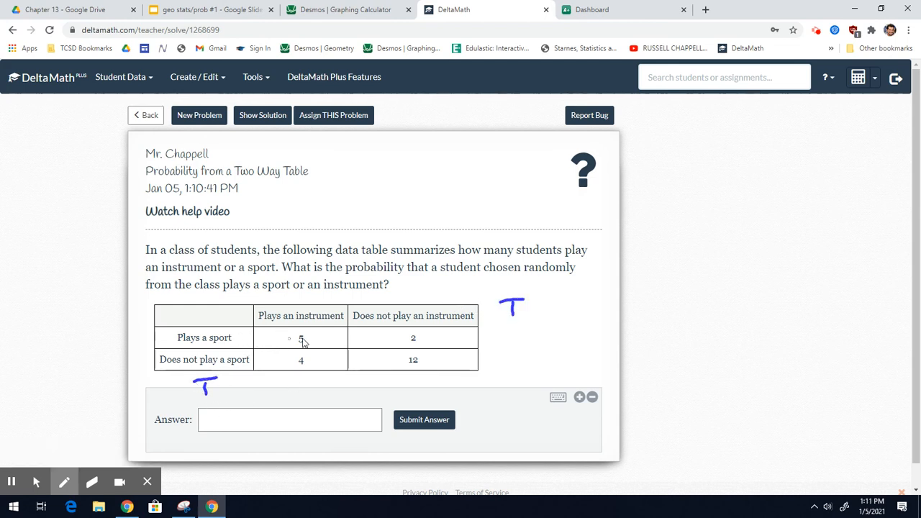
{"action": "mouse_move", "coordinate": [516, 339]}
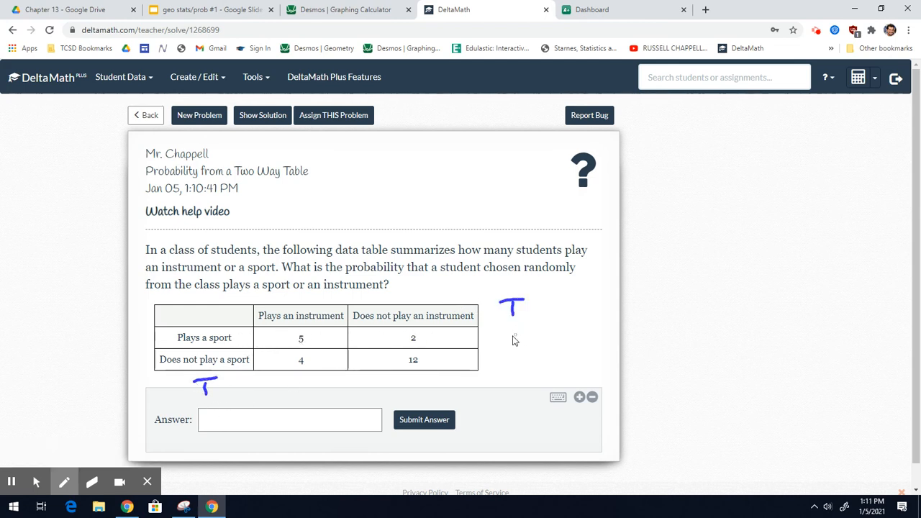
{"action": "left_click_drag", "start_coordinate": [507, 332], "coordinate": [518, 350]}
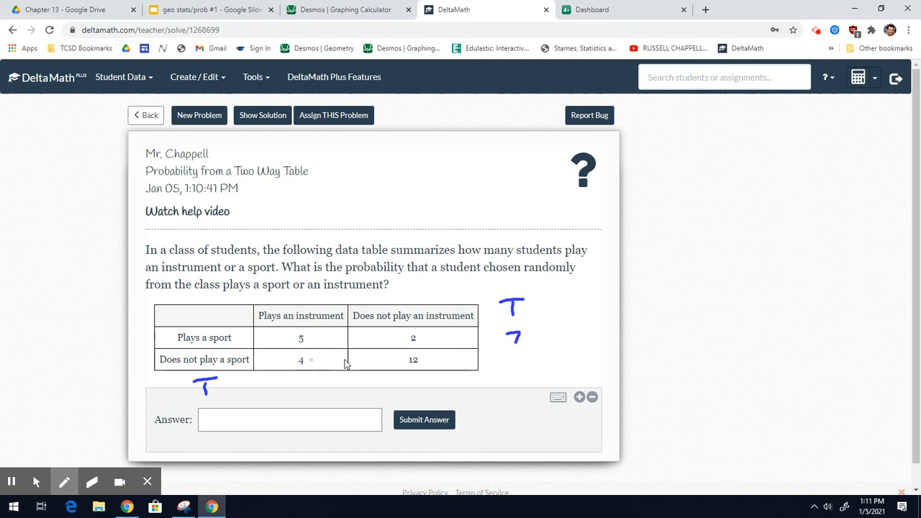
{"action": "left_click_drag", "start_coordinate": [504, 362], "coordinate": [526, 359]}
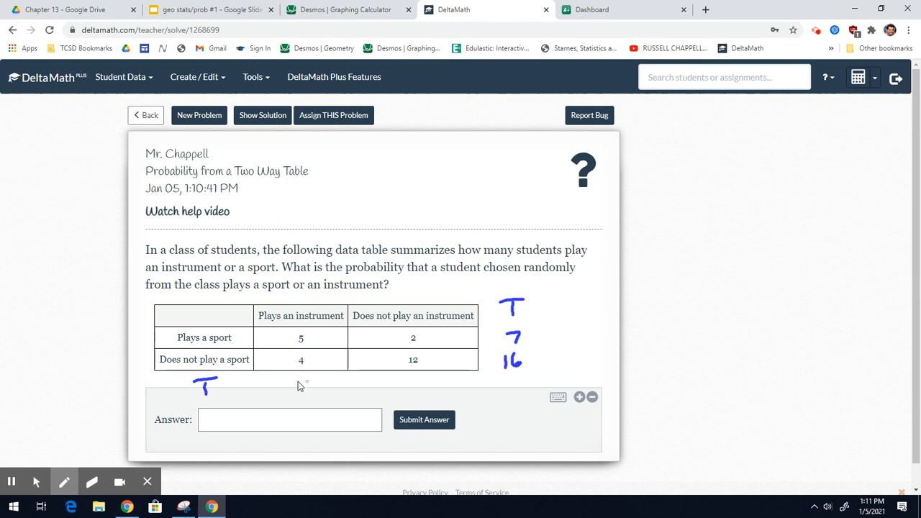
{"action": "left_click_drag", "start_coordinate": [295, 392], "coordinate": [306, 377]}
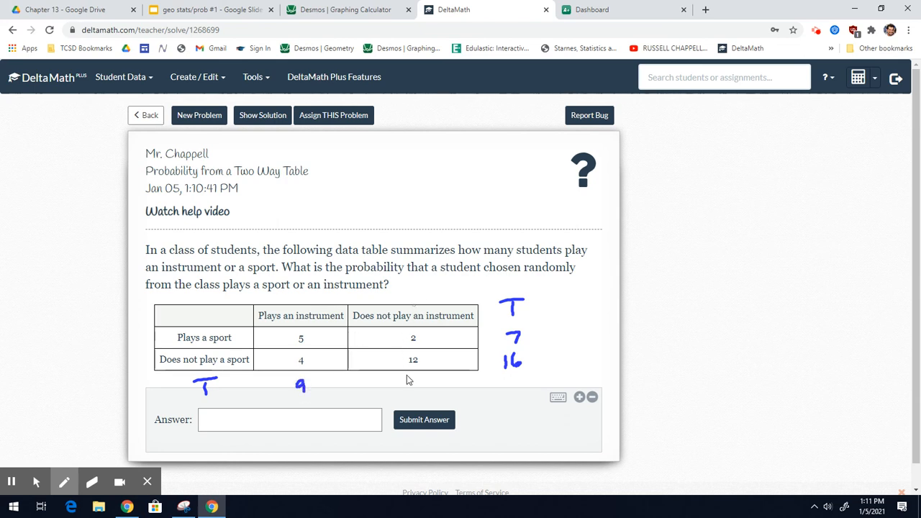
{"action": "left_click_drag", "start_coordinate": [406, 392], "coordinate": [425, 389]}
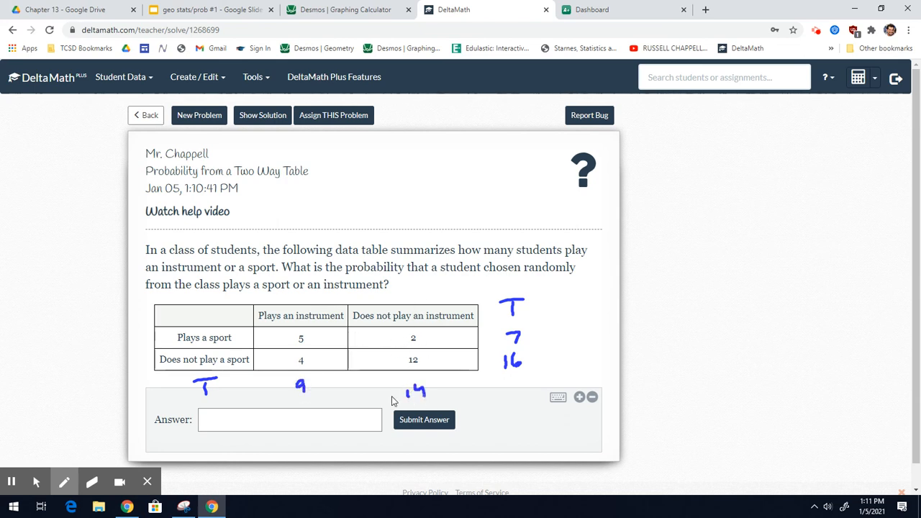
{"action": "mouse_move", "coordinate": [501, 394]}
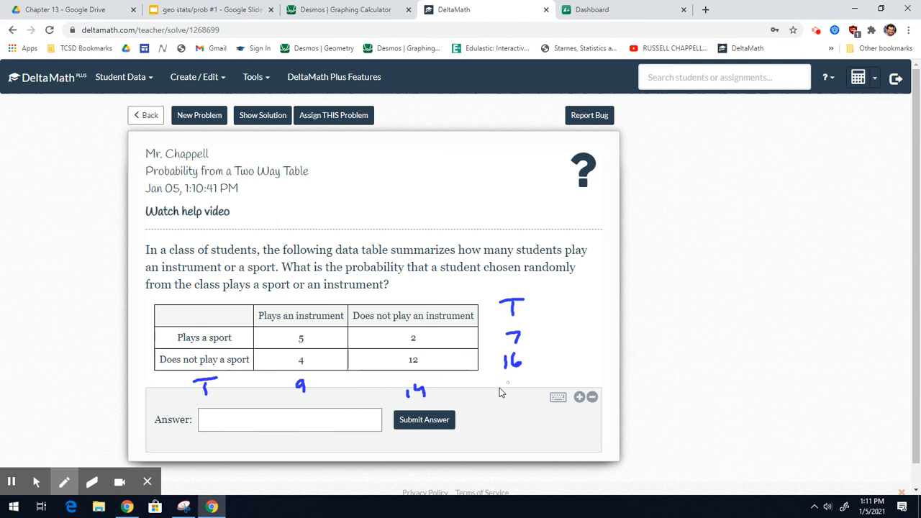
{"action": "left_click_drag", "start_coordinate": [503, 396], "coordinate": [524, 387]}
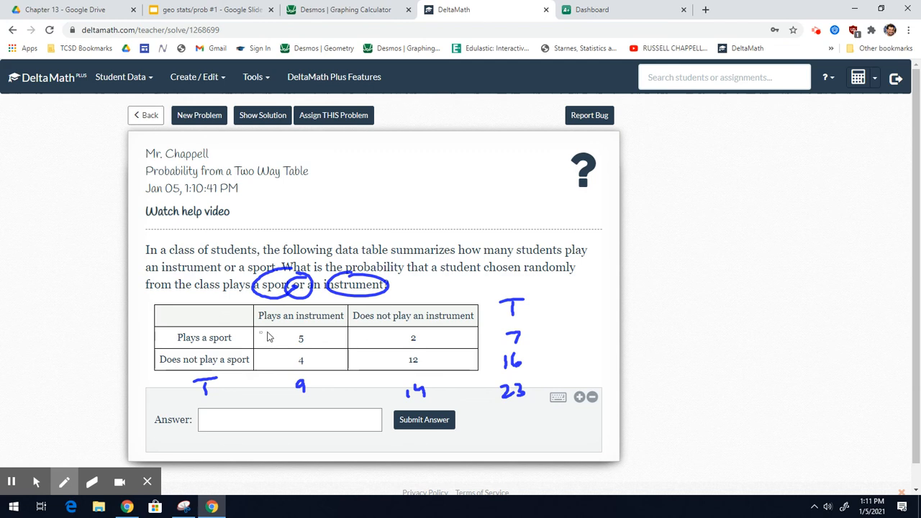
Step: Mark the sport row and instrument column, circle overlap 5, and write (7+9−5)/23 = 11/23
{"action": "left_click_drag", "start_coordinate": [272, 339], "coordinate": [432, 338]}
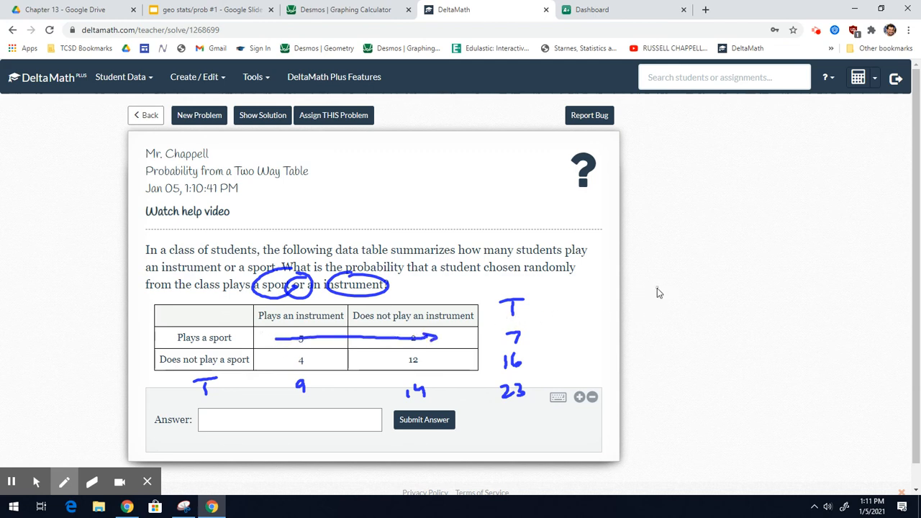
{"action": "left_click_drag", "start_coordinate": [651, 291], "coordinate": [694, 291]}
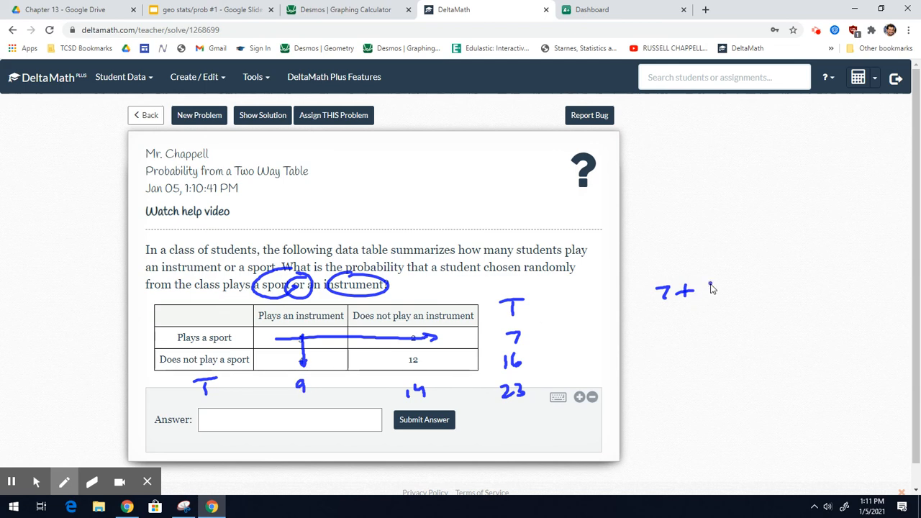
{"action": "left_click_drag", "start_coordinate": [702, 291], "coordinate": [717, 288]}
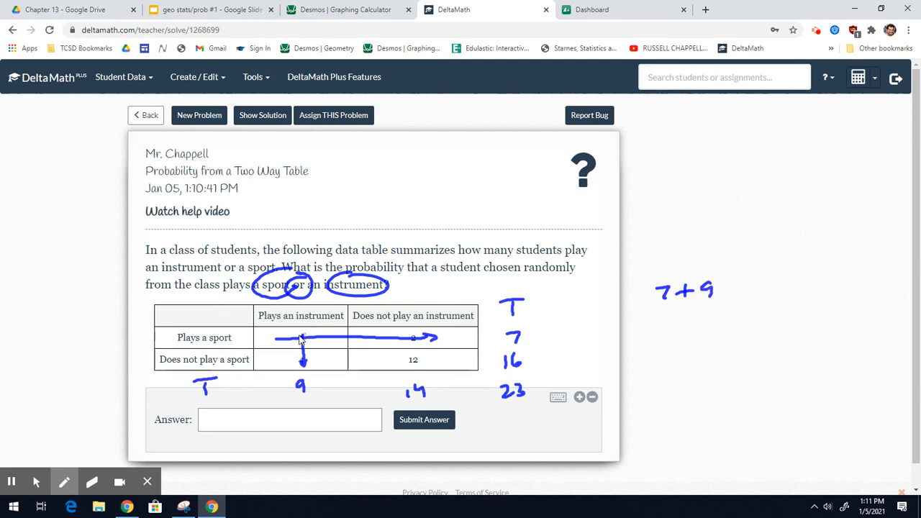
{"action": "left_click_drag", "start_coordinate": [281, 338], "coordinate": [324, 346]}
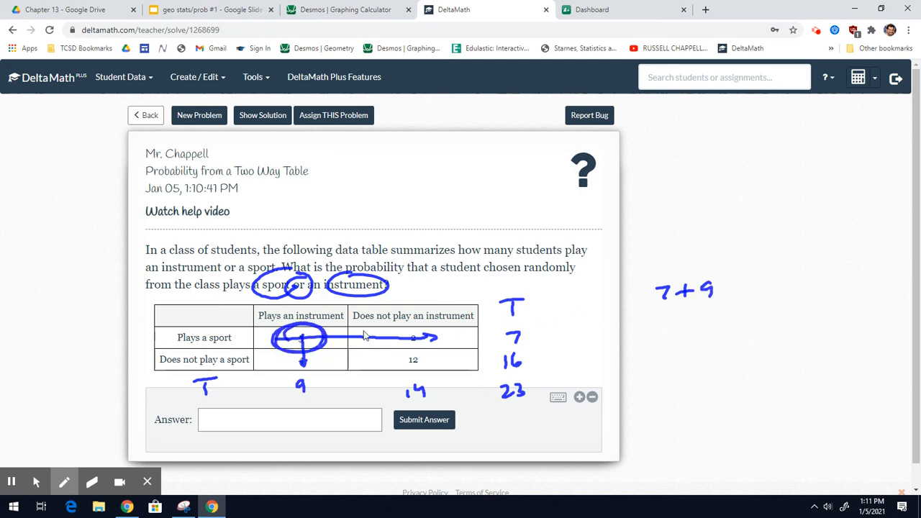
{"action": "left_click_drag", "start_coordinate": [734, 290], "coordinate": [760, 295]}
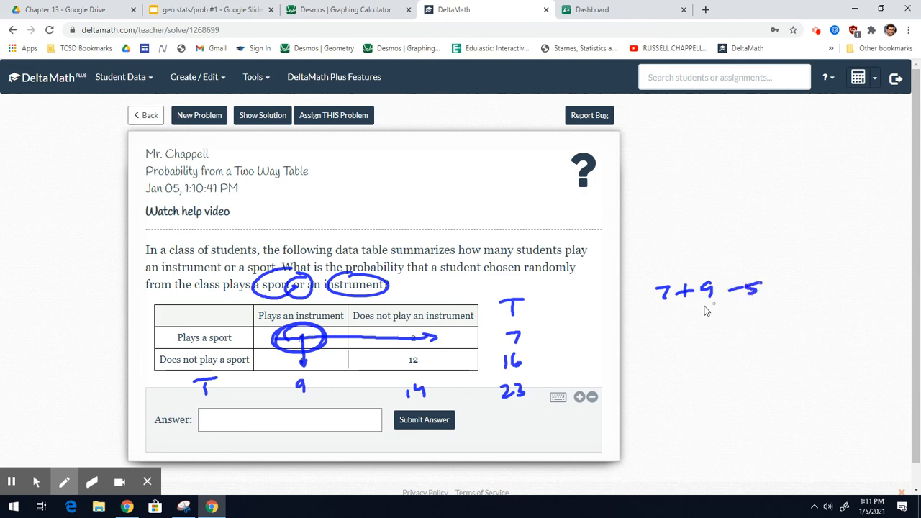
{"action": "left_click_drag", "start_coordinate": [659, 310], "coordinate": [756, 305]}
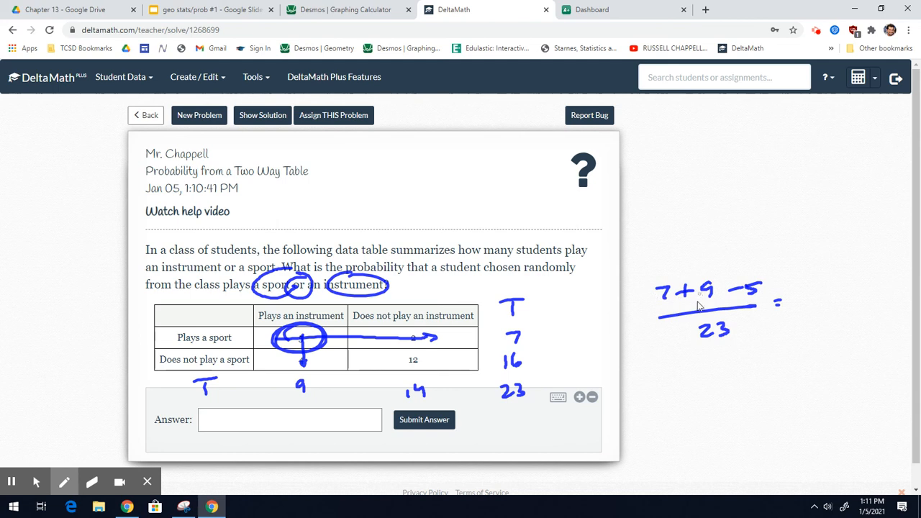
{"action": "mouse_move", "coordinate": [723, 319]}
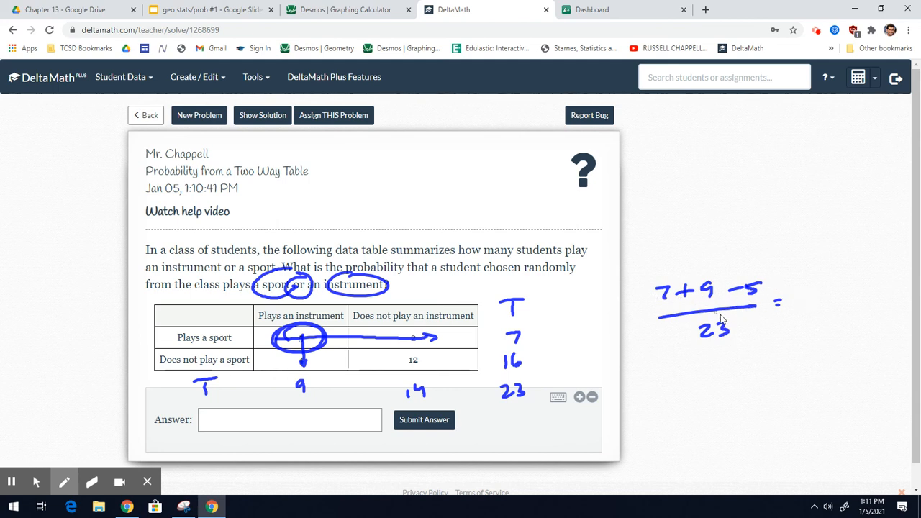
{"action": "left_click_drag", "start_coordinate": [797, 288], "coordinate": [806, 320]}
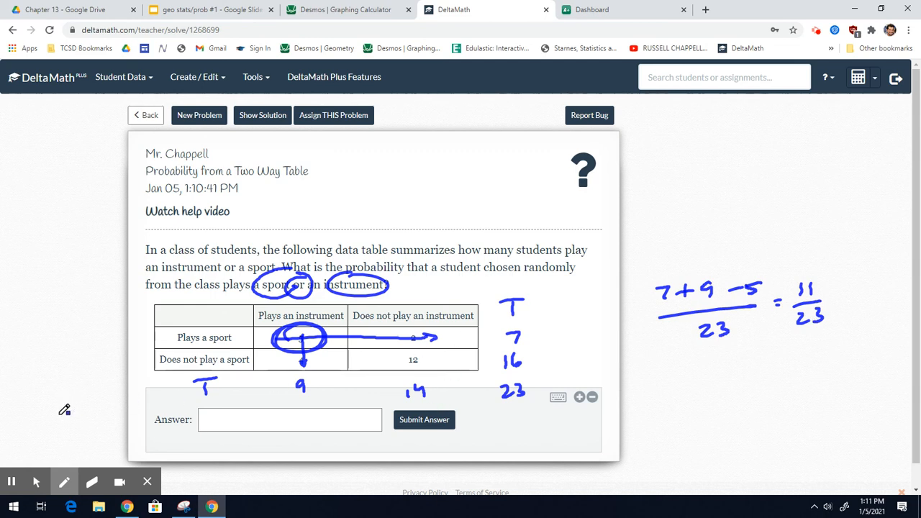
Step: Enter 11/23, submit and confirm it as correct, then return to the assignment editor
{"action": "type", "text": "11"}
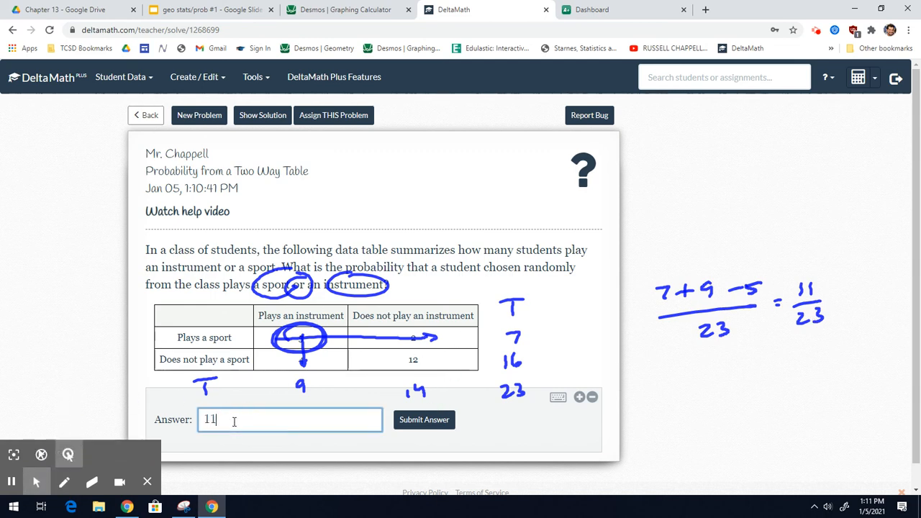
{"action": "left_click", "coordinate": [423, 420]}
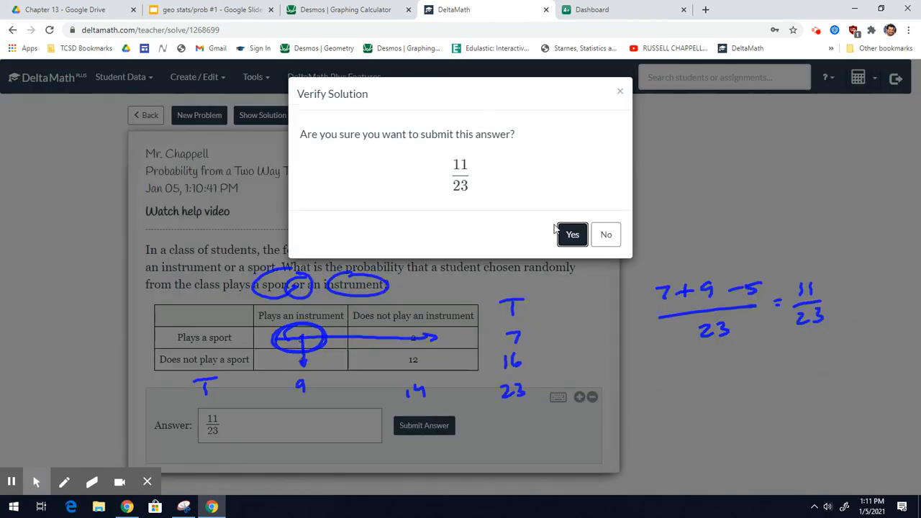
{"action": "left_click", "coordinate": [572, 233]}
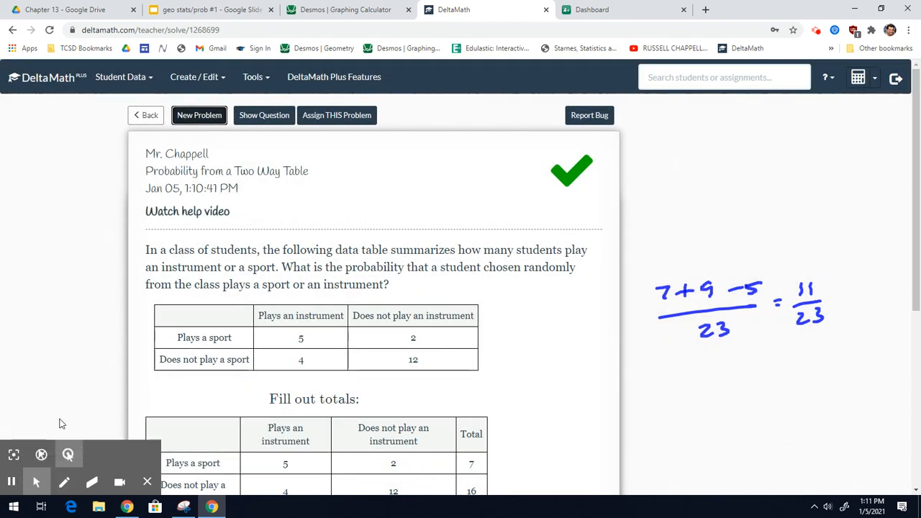
{"action": "left_click", "coordinate": [92, 481]}
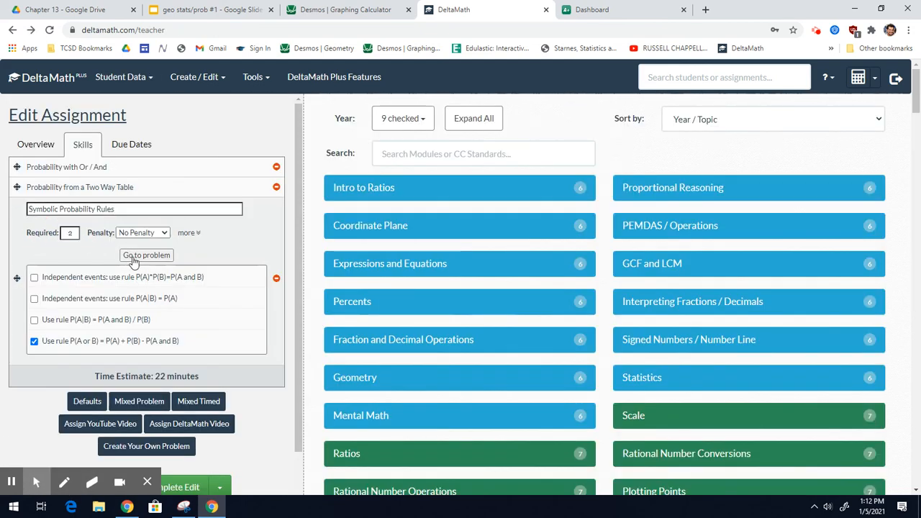
Step: Go to Symbolic Probability Rules and choose the P(A or B) = P(A) + P(B) − P(A and B) type
{"action": "left_click", "coordinate": [147, 254]}
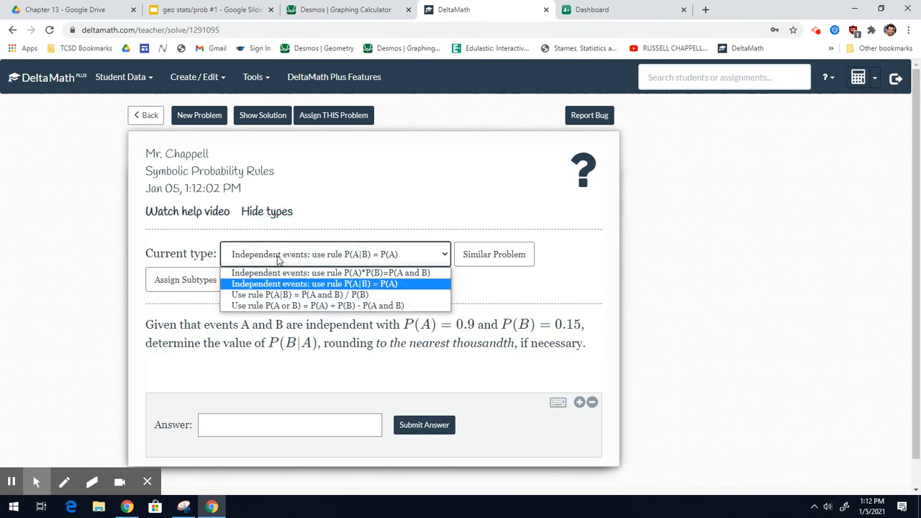
{"action": "left_click", "coordinate": [316, 305]}
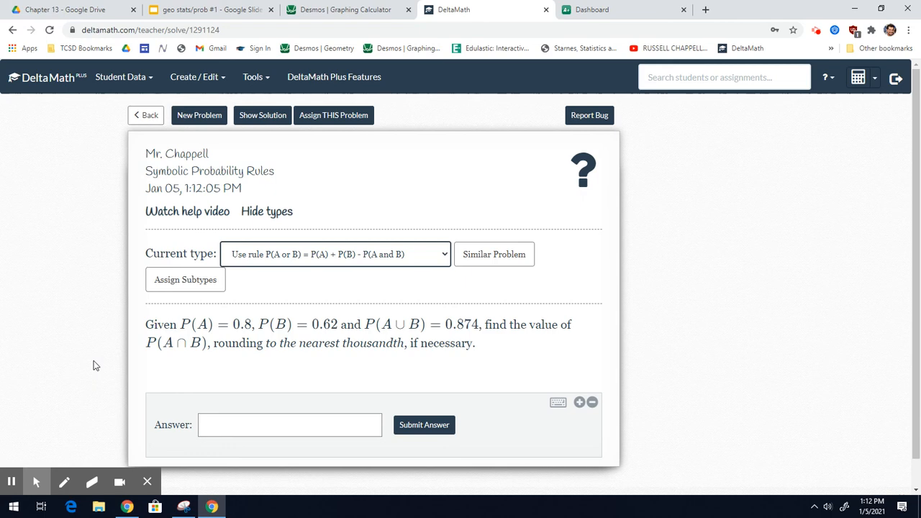
{"action": "left_click", "coordinate": [63, 481]}
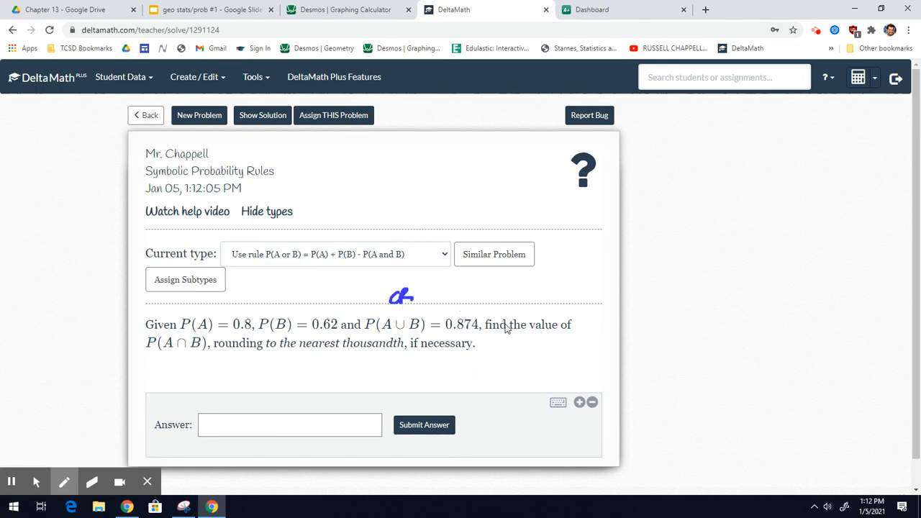
{"action": "mouse_move", "coordinate": [467, 345]}
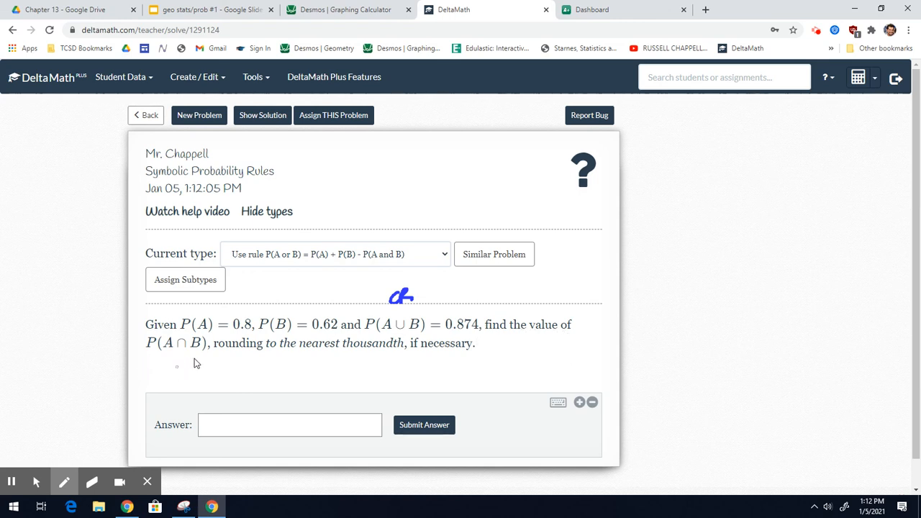
{"action": "mouse_move", "coordinate": [391, 337]}
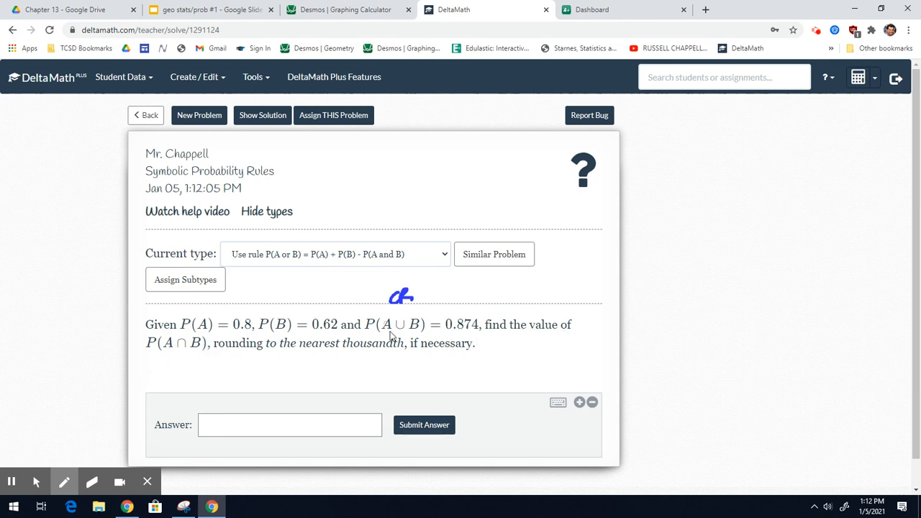
{"action": "mouse_move", "coordinate": [180, 369]}
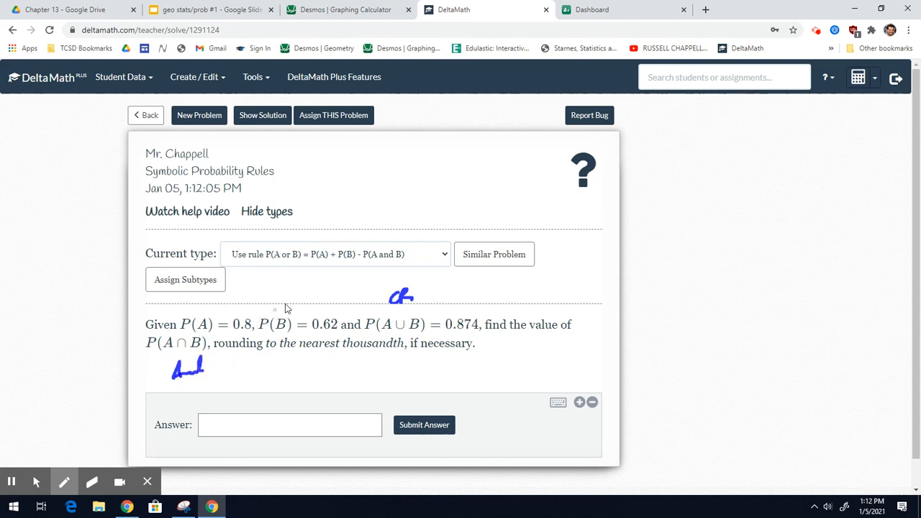
{"action": "mouse_move", "coordinate": [645, 205]}
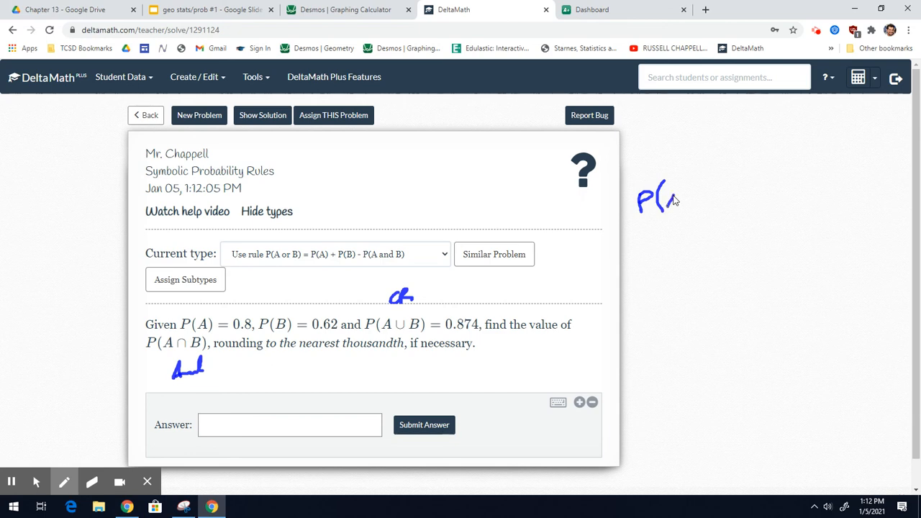
Step: Handwrite the rule P(A or B) = P(A) + P(B) − P(A and B) beside the problem
{"action": "left_click_drag", "start_coordinate": [669, 201], "coordinate": [713, 199]}
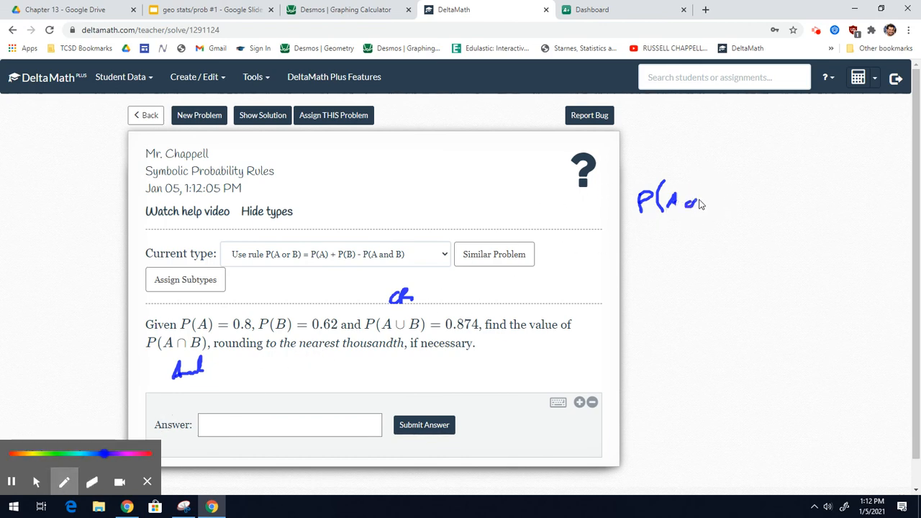
{"action": "left_click_drag", "start_coordinate": [680, 202], "coordinate": [751, 195]}
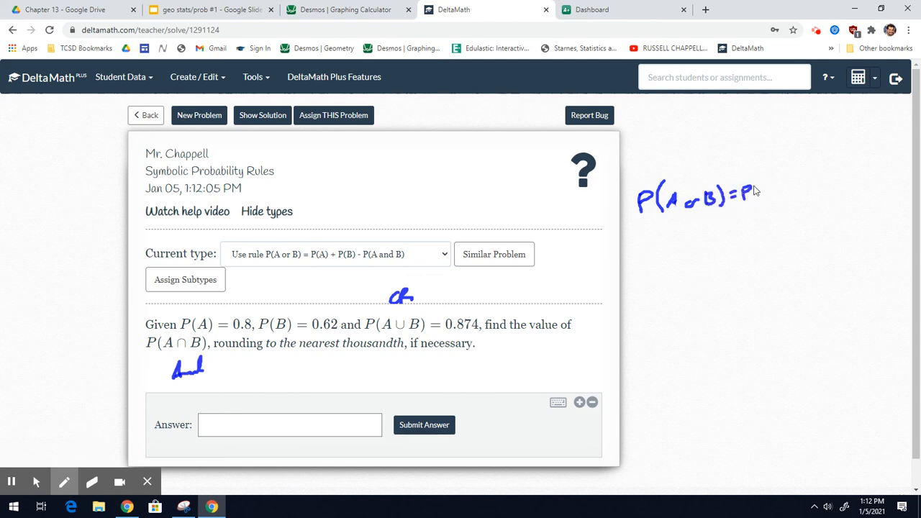
{"action": "left_click_drag", "start_coordinate": [746, 194], "coordinate": [814, 194]}
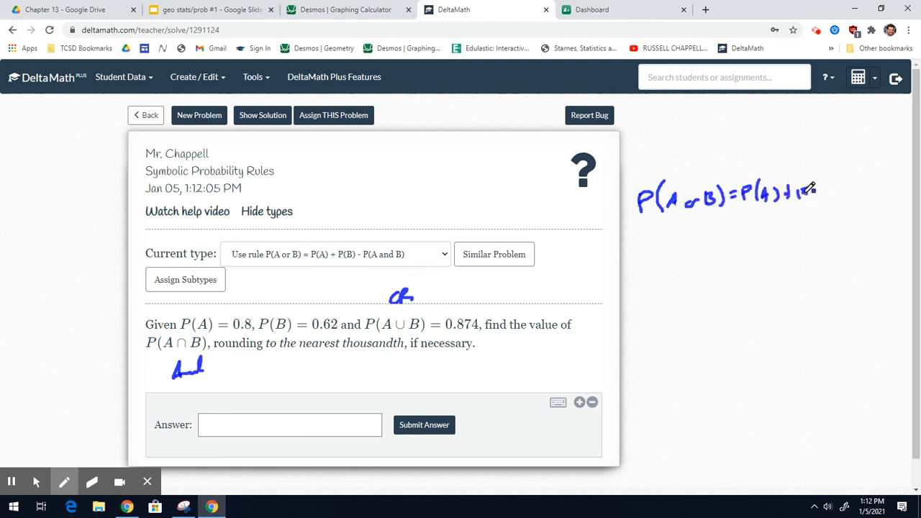
{"action": "left_click_drag", "start_coordinate": [804, 194], "coordinate": [821, 195]}
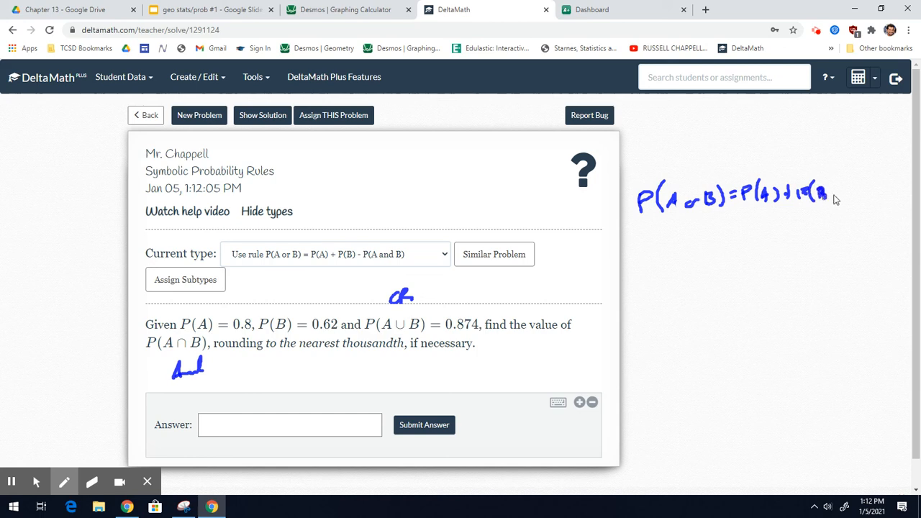
{"action": "left_click_drag", "start_coordinate": [818, 199], "coordinate": [861, 194]}
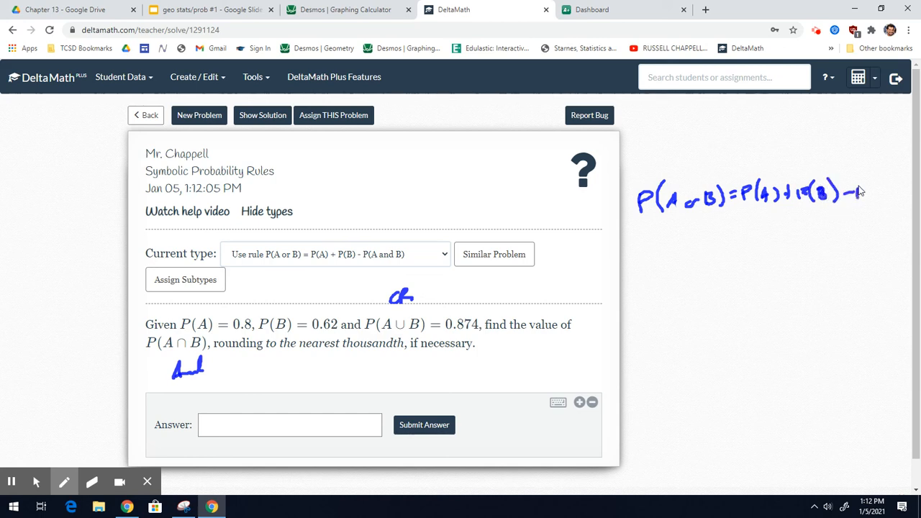
{"action": "left_click_drag", "start_coordinate": [850, 198], "coordinate": [907, 194]}
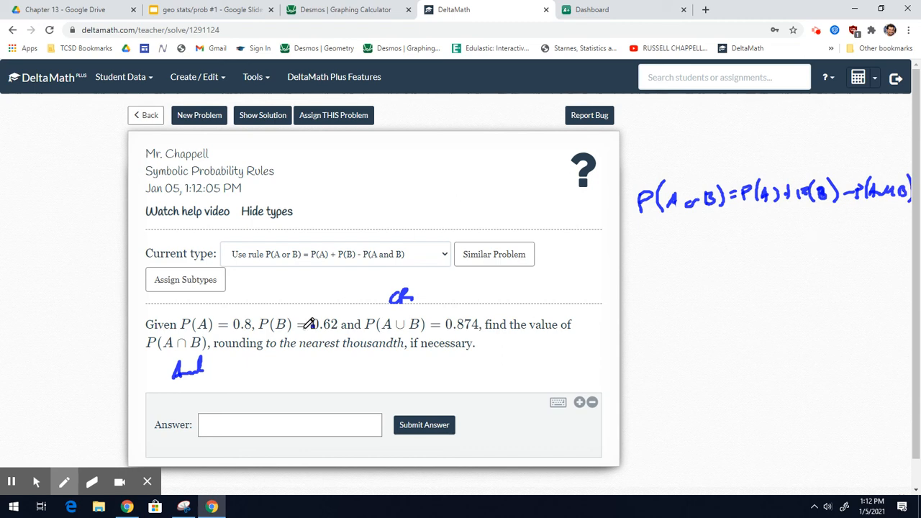
Step: Clear all the ink annotations from the page
{"action": "left_click", "coordinate": [92, 480]}
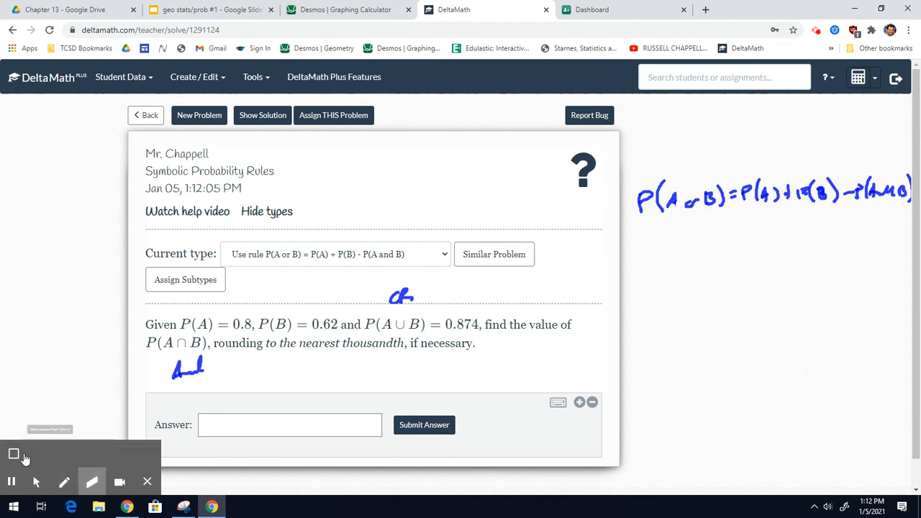
{"action": "left_click", "coordinate": [64, 482]}
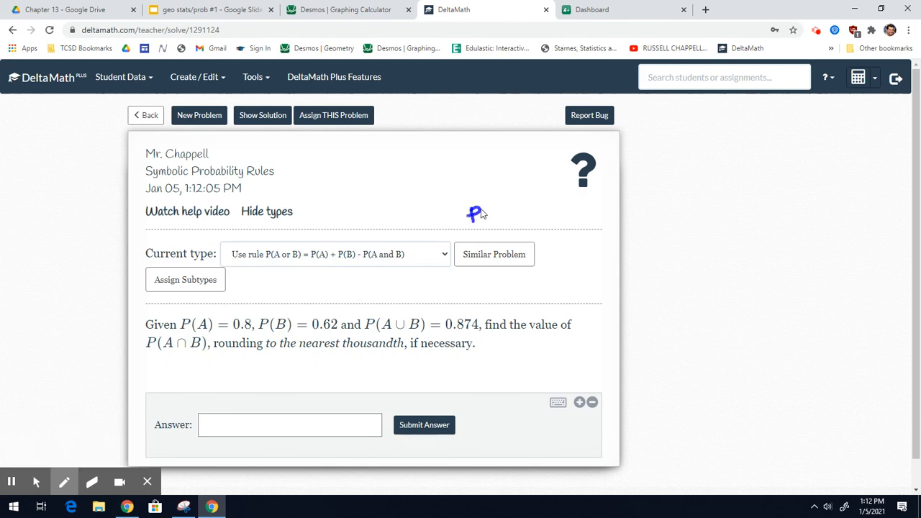
Step: Rewrite the addition rule near the top and substitute .874 = .8 + .62 − x below it
{"action": "left_click_drag", "start_coordinate": [472, 213], "coordinate": [526, 216]}
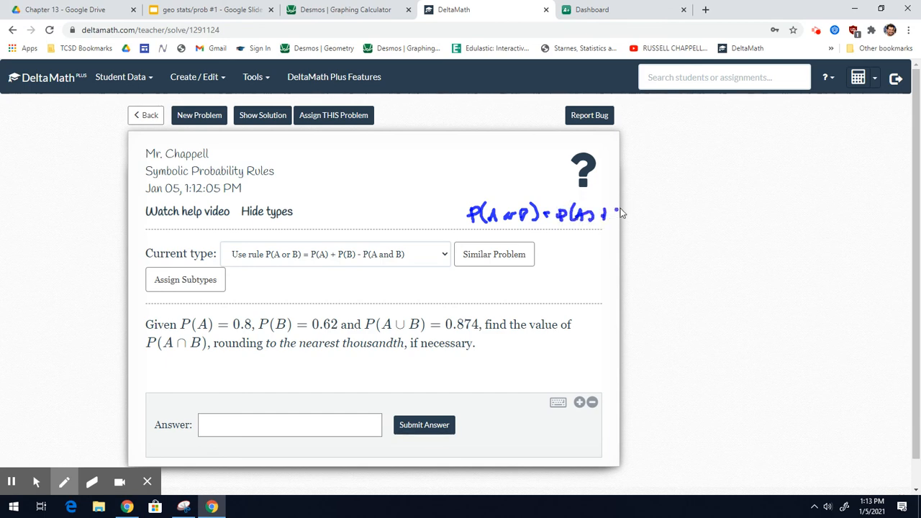
{"action": "left_click_drag", "start_coordinate": [616, 213], "coordinate": [680, 213]}
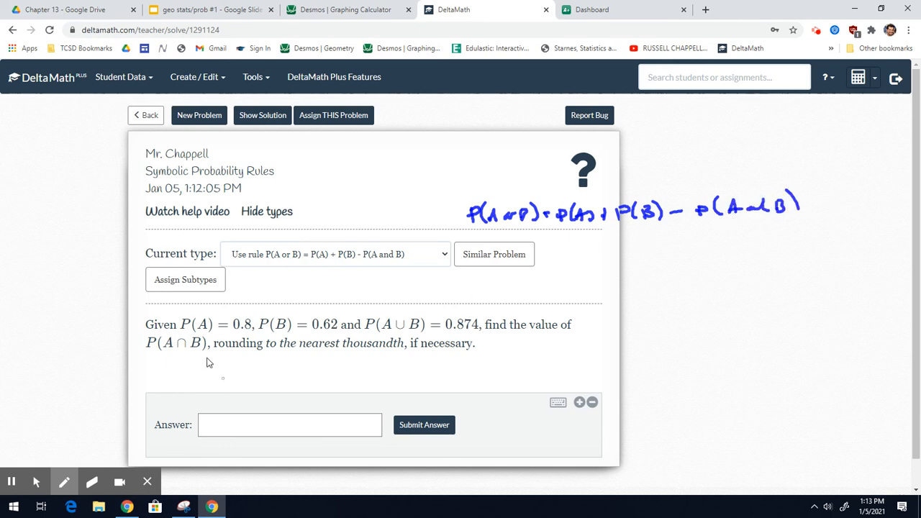
{"action": "mouse_move", "coordinate": [567, 261]}
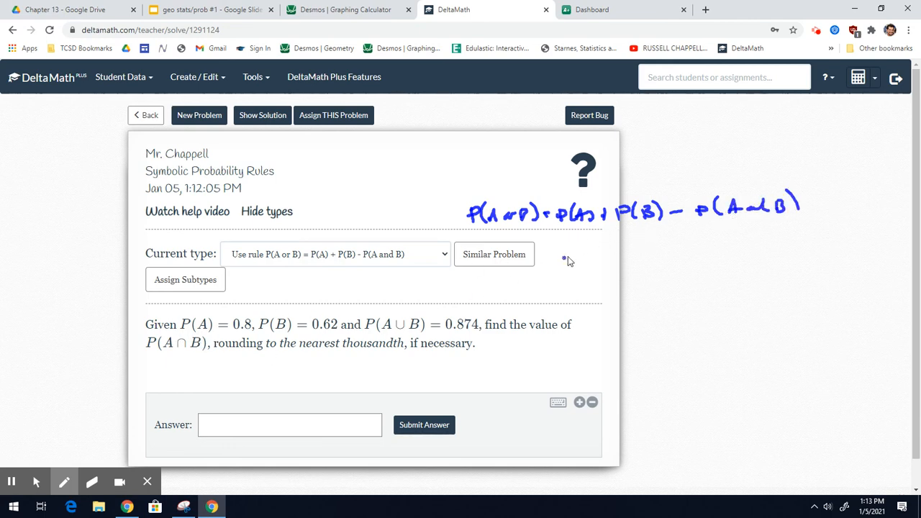
{"action": "left_click_drag", "start_coordinate": [567, 258], "coordinate": [583, 250]}
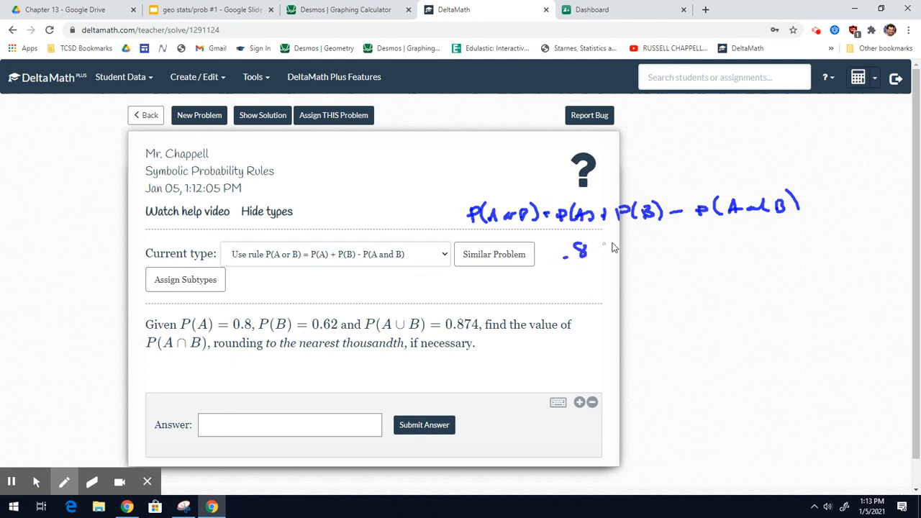
{"action": "left_click_drag", "start_coordinate": [597, 252], "coordinate": [651, 247]}
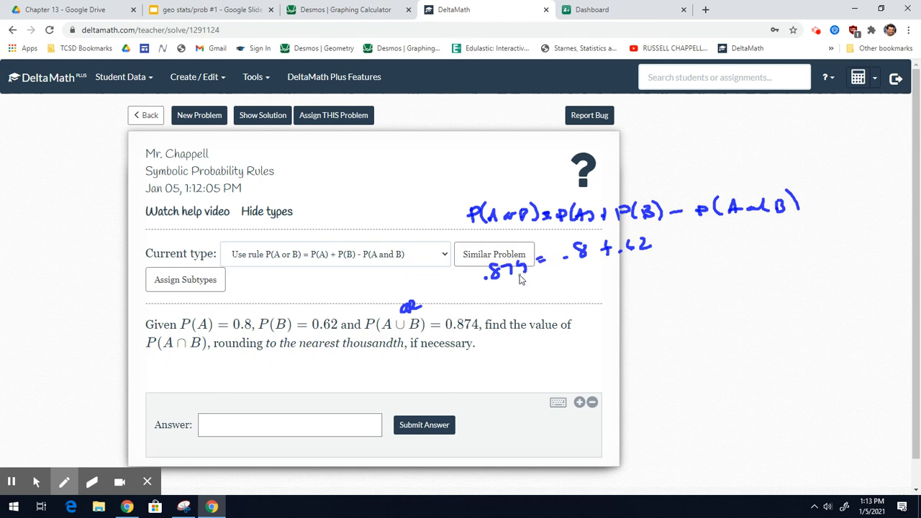
{"action": "mouse_move", "coordinate": [180, 368]}
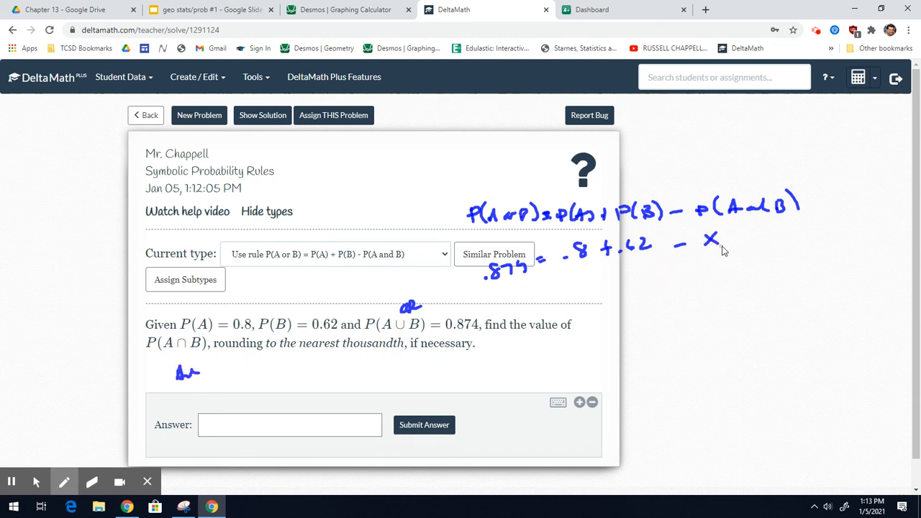
Step: Combine .8 + .62 into .874 = 1.42 − x and subtract 1.42 to start −.546
{"action": "left_click_drag", "start_coordinate": [569, 274], "coordinate": [634, 268]}
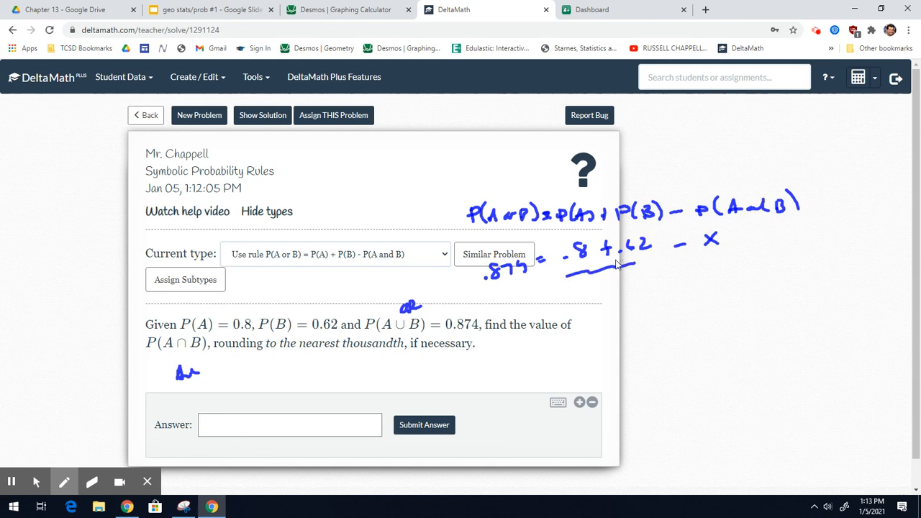
{"action": "left_click_drag", "start_coordinate": [583, 310], "coordinate": [612, 303]}
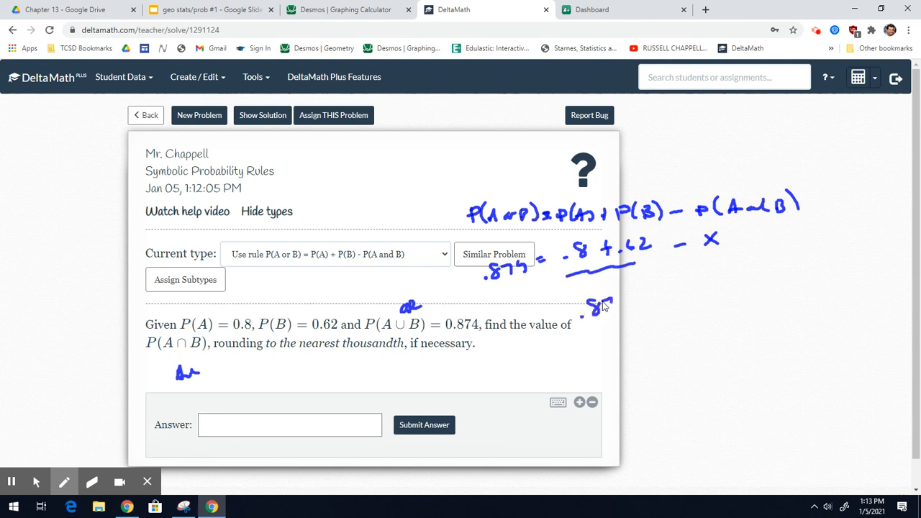
{"action": "left_click_drag", "start_coordinate": [587, 303], "coordinate": [636, 302]}
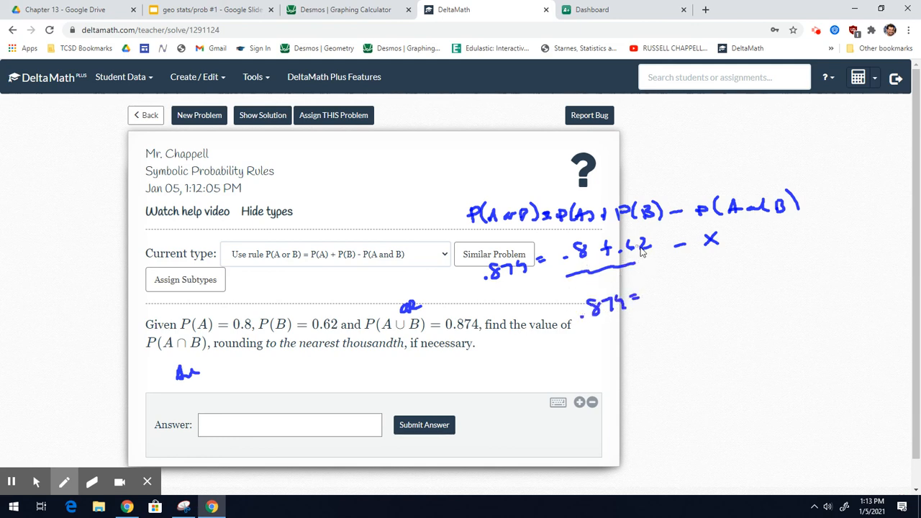
{"action": "left_click_drag", "start_coordinate": [645, 309], "coordinate": [648, 291]}
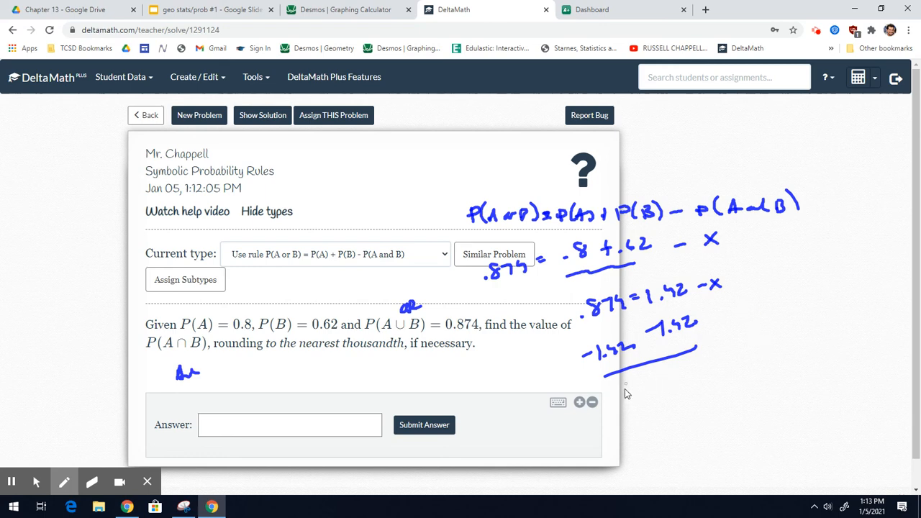
{"action": "left_click_drag", "start_coordinate": [626, 391], "coordinate": [655, 414]}
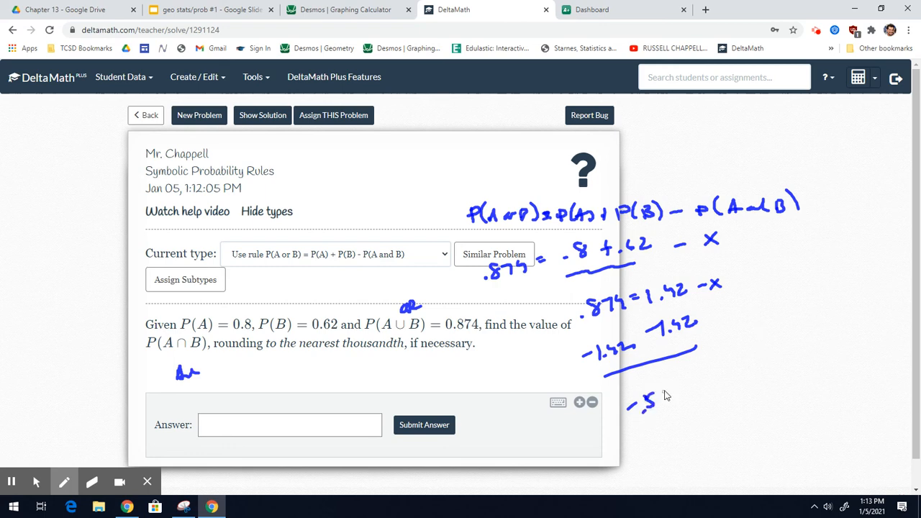
Step: Write −.546 = −x, divide by −1 for x = .546, and enter .546 as the answer
{"action": "left_click", "coordinate": [92, 481]}
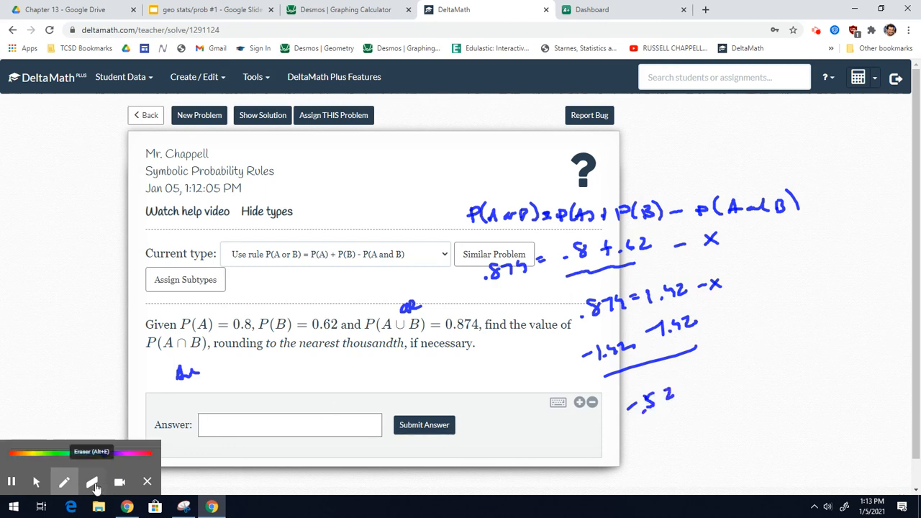
{"action": "left_click", "coordinate": [92, 481]}
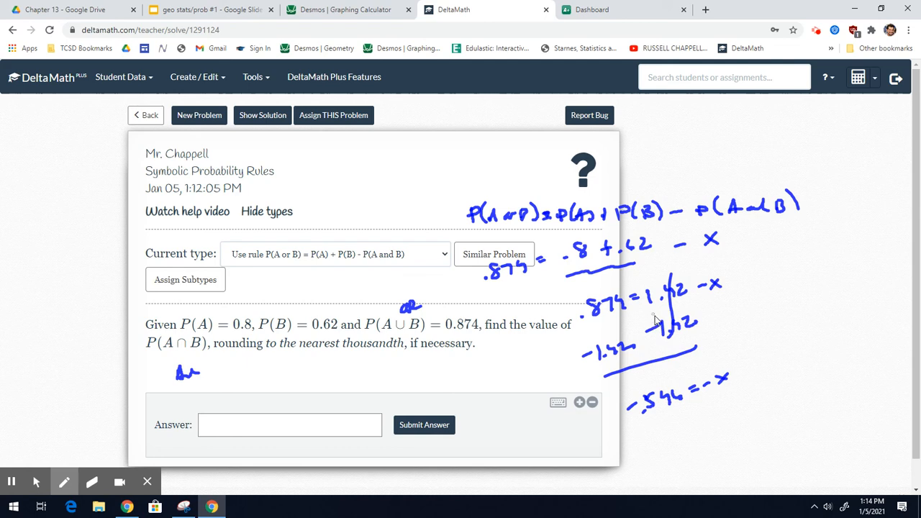
{"action": "left_click_drag", "start_coordinate": [712, 386], "coordinate": [737, 406]}
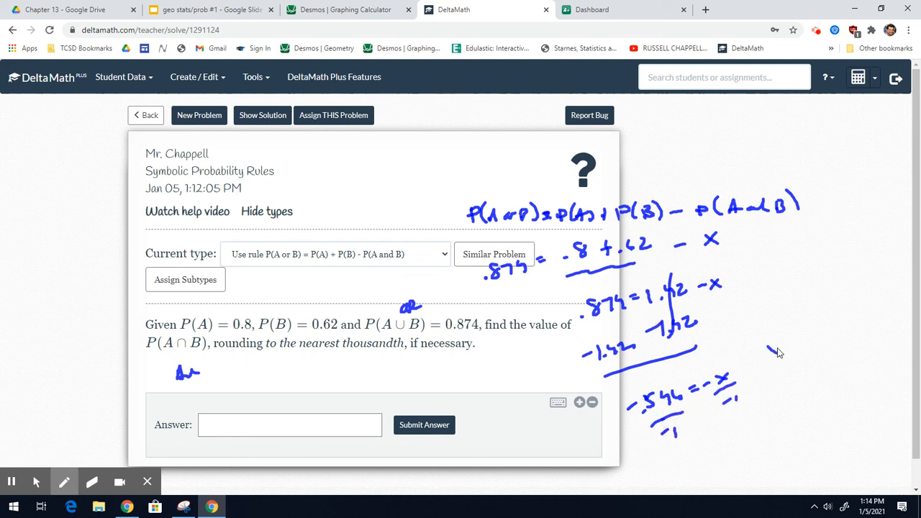
{"action": "left_click_drag", "start_coordinate": [770, 353], "coordinate": [835, 338]}
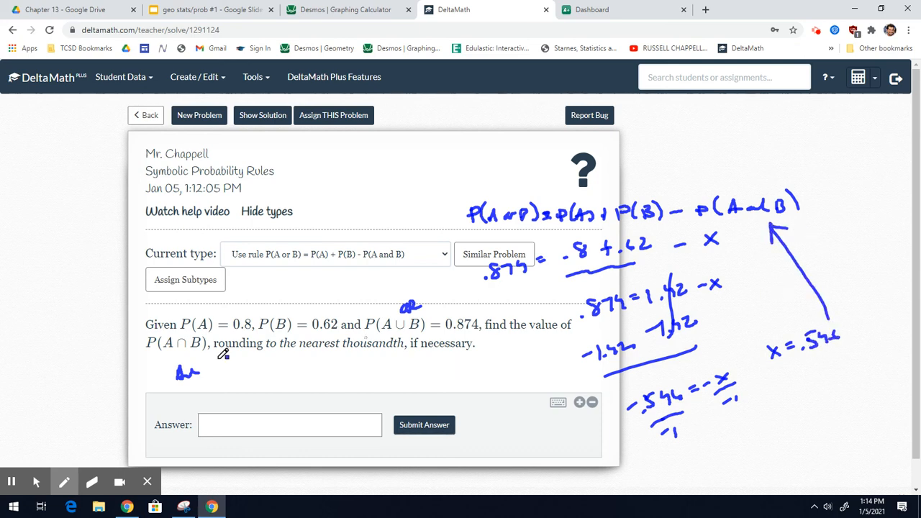
{"action": "left_click", "coordinate": [289, 425]}
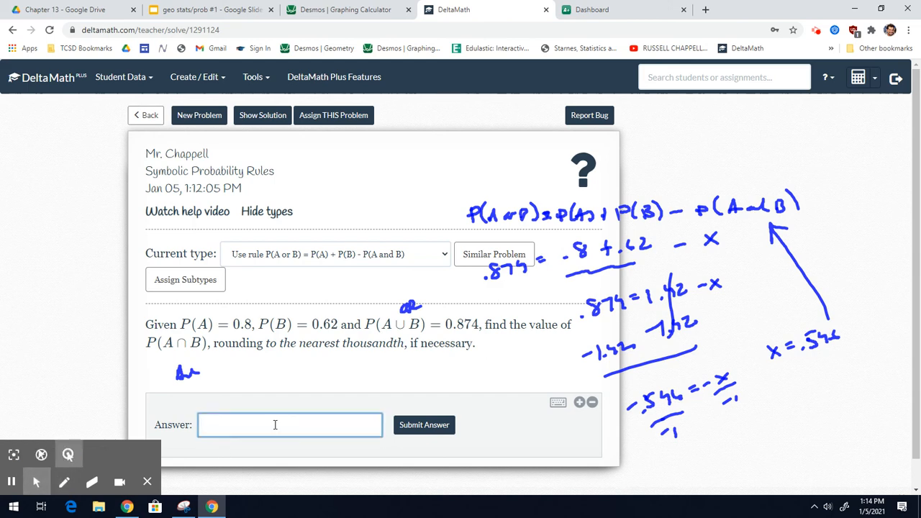
{"action": "type", "text": ".546"}
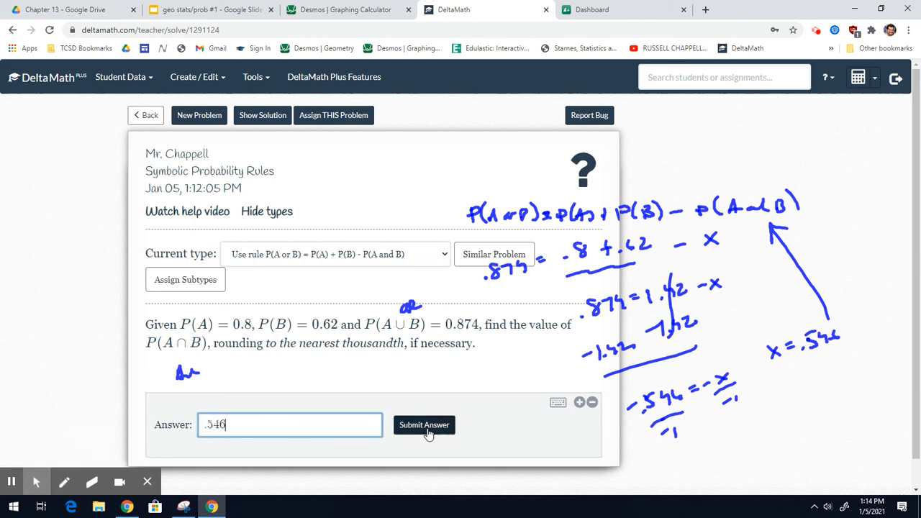